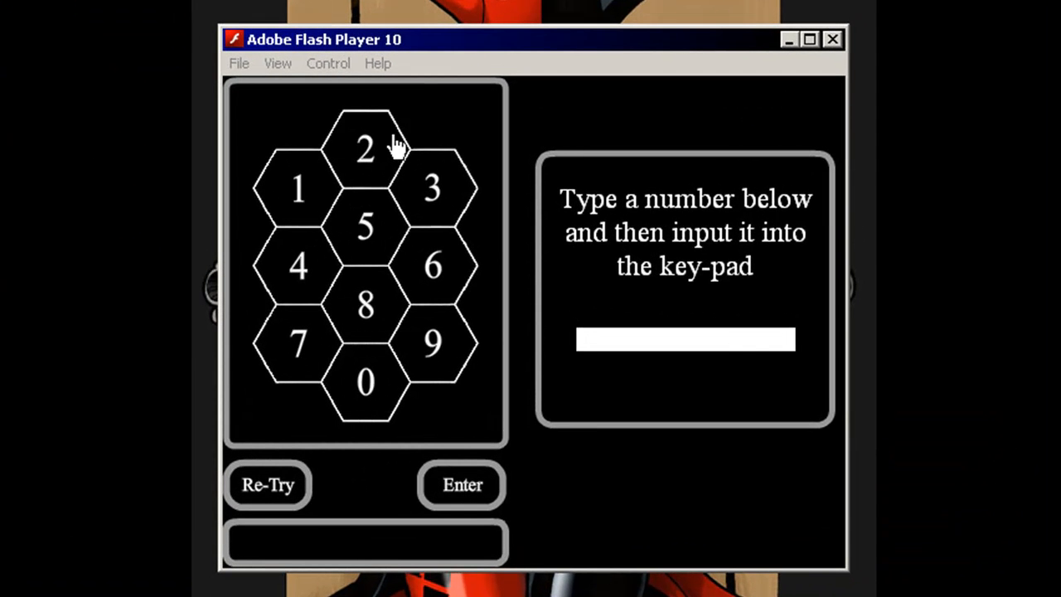
Test the keypad with digits, submit, type 8452, clear, and enter 00.
left_click(431, 186)
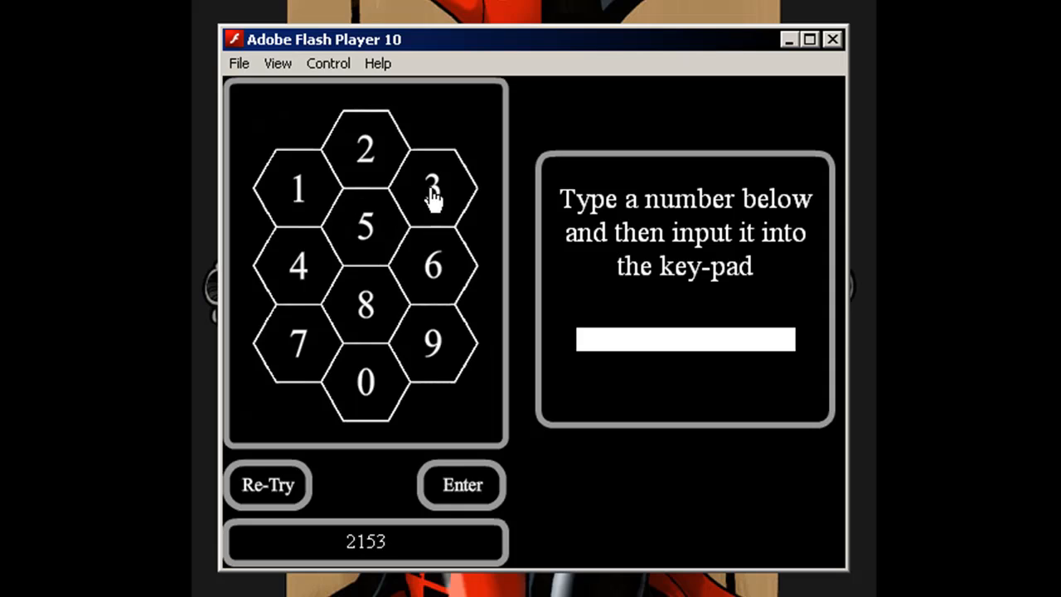
left_click(297, 344)
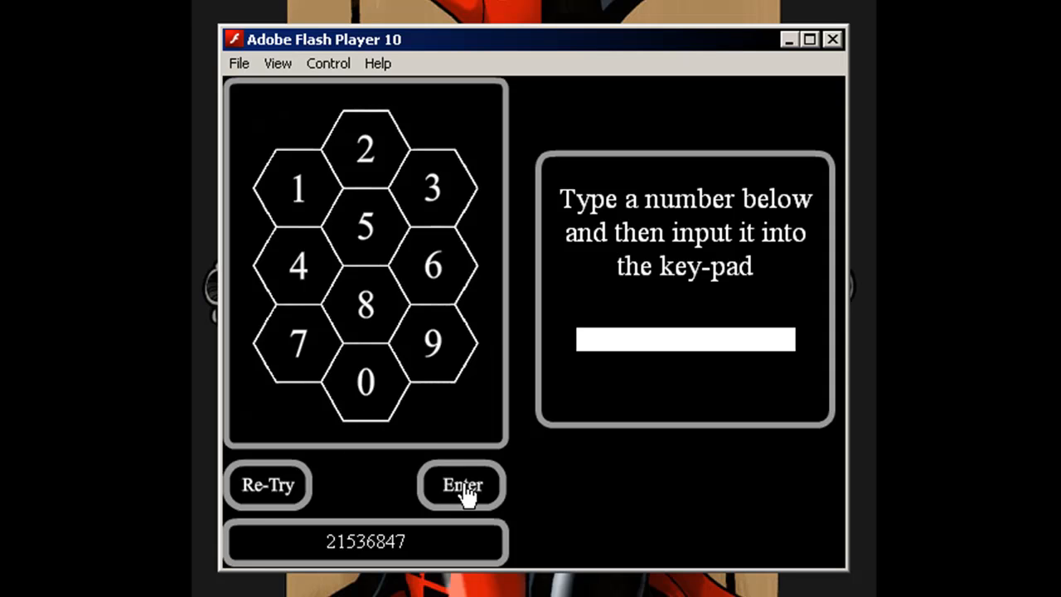
left_click(461, 485)
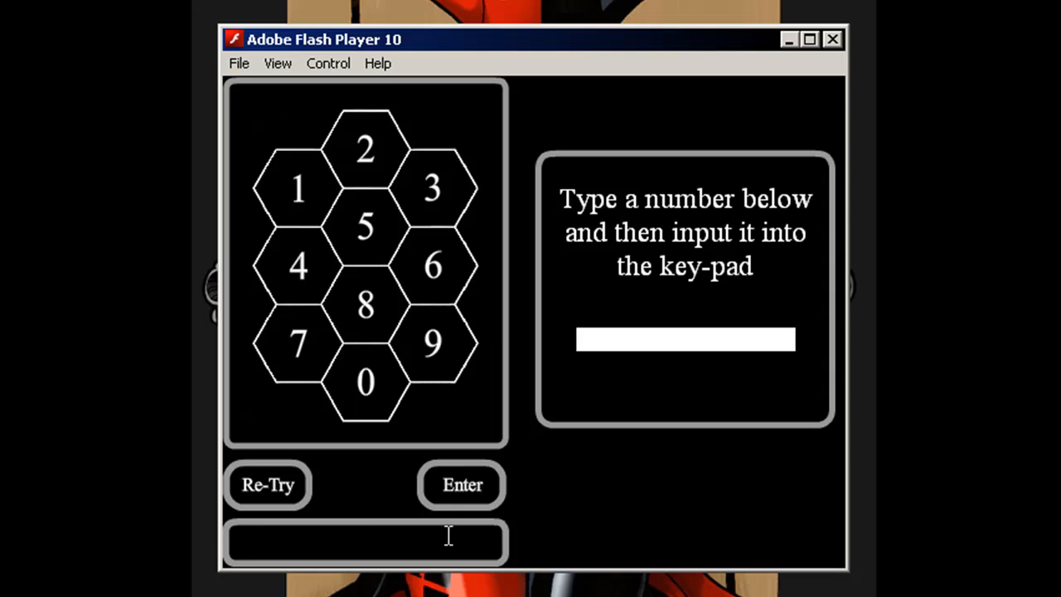
type("8452")
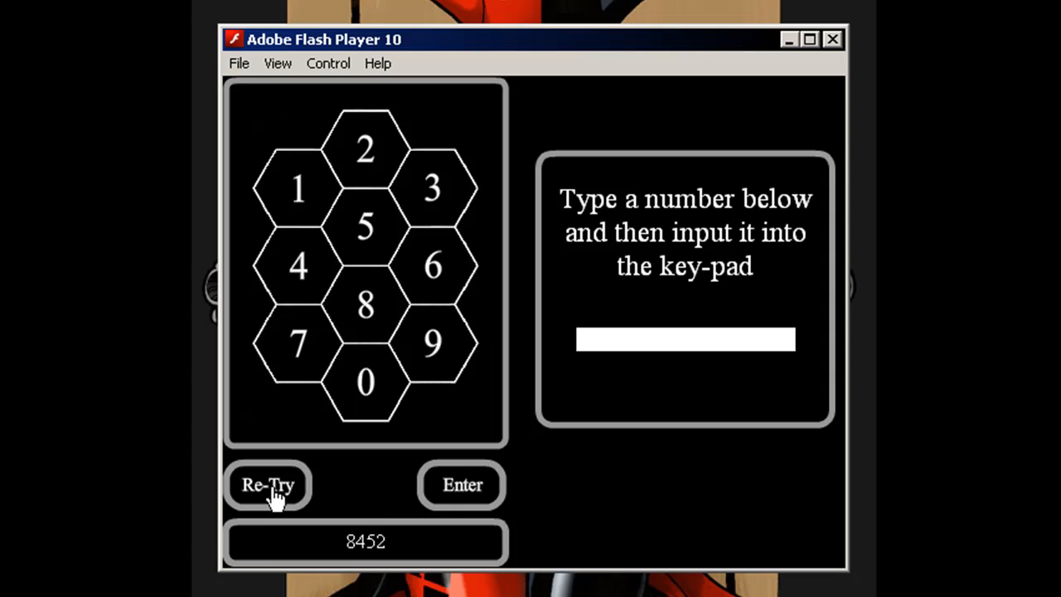
left_click(267, 484)
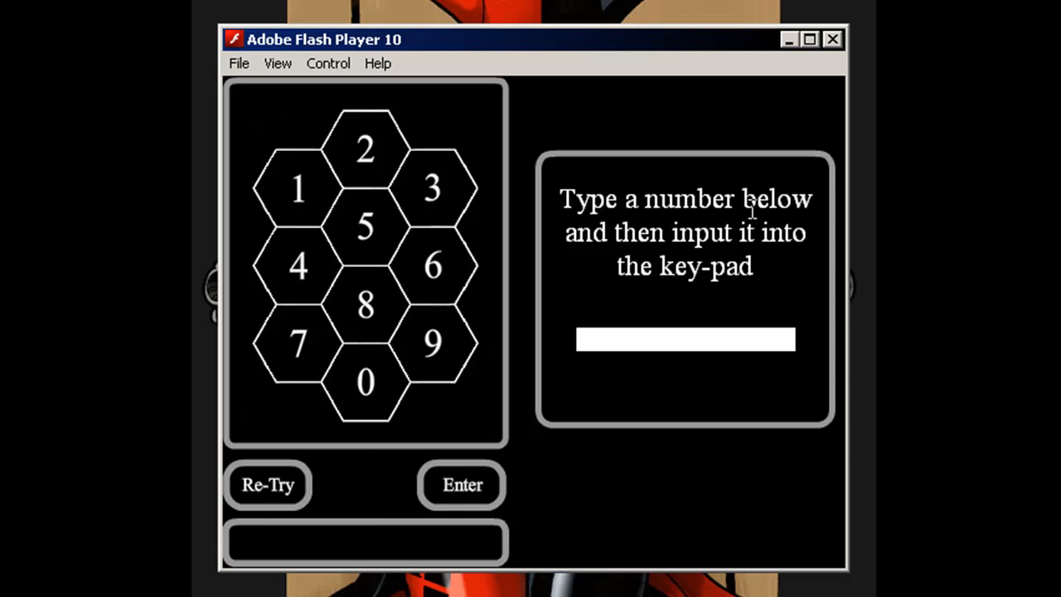
mouse_move(689, 348)
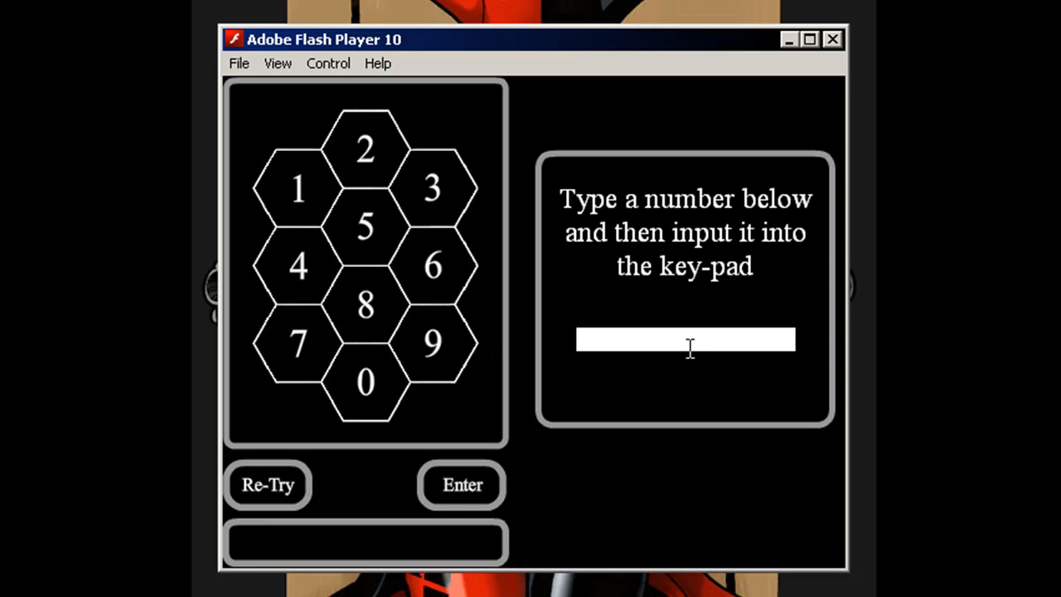
mouse_move(962, 369)
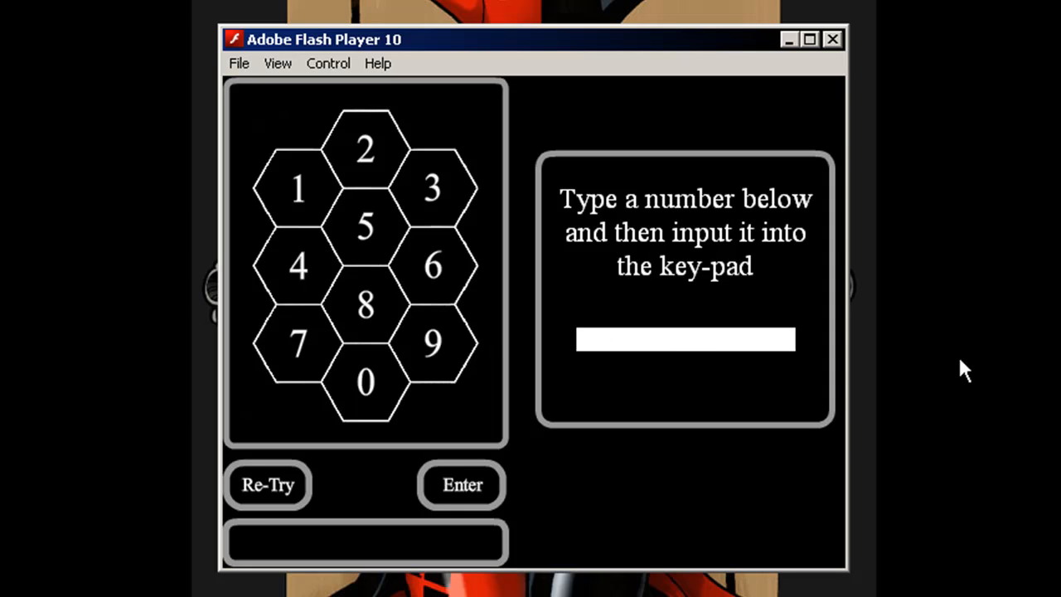
type("007")
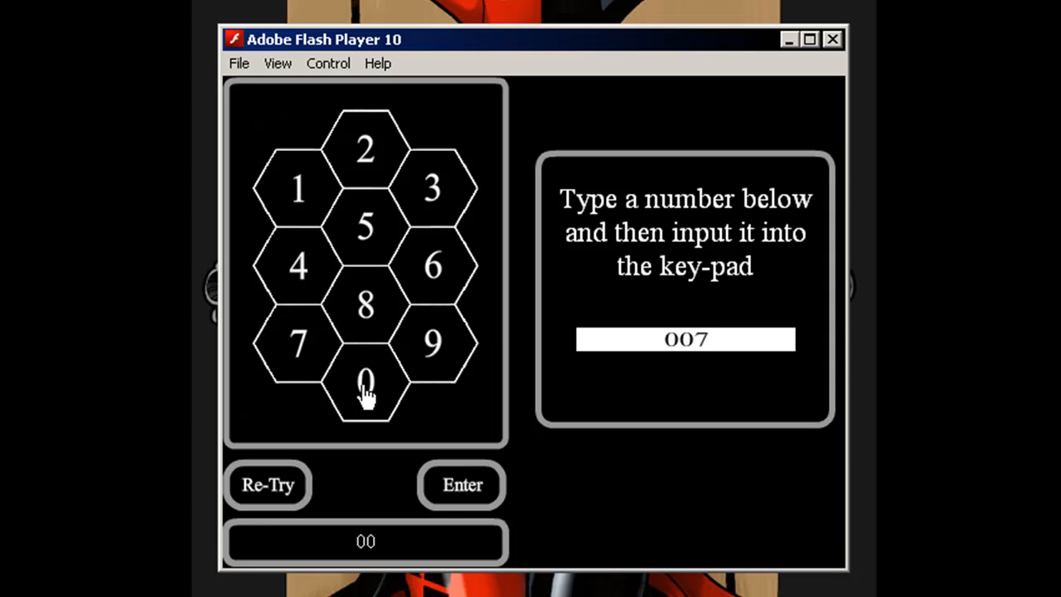
left_click(462, 485)
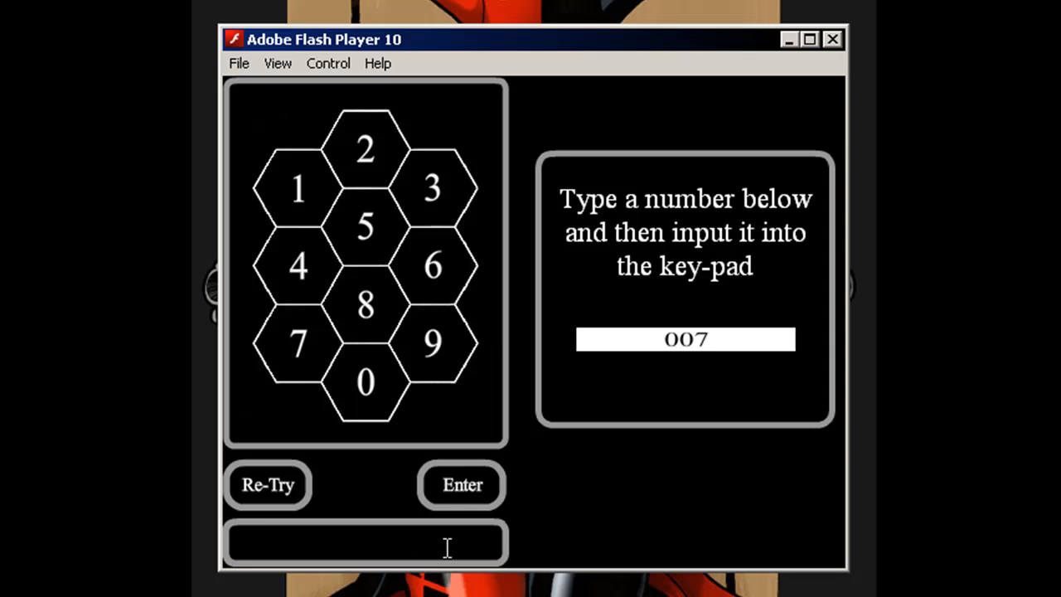
mouse_move(364, 381)
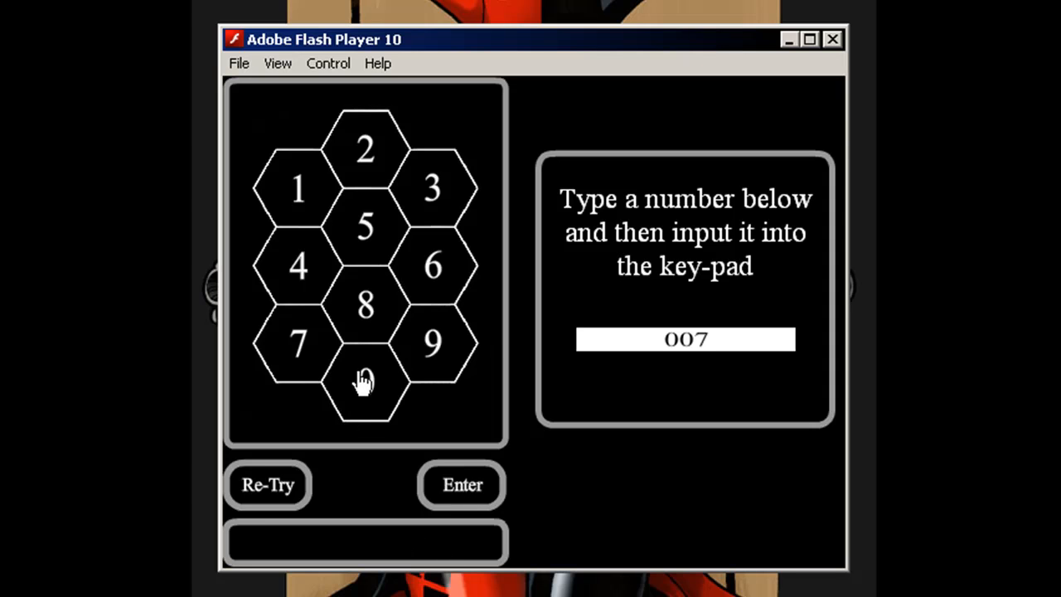
Enter more digits including 8, check the code, then enter code_input_mc editing.
left_click(364, 382)
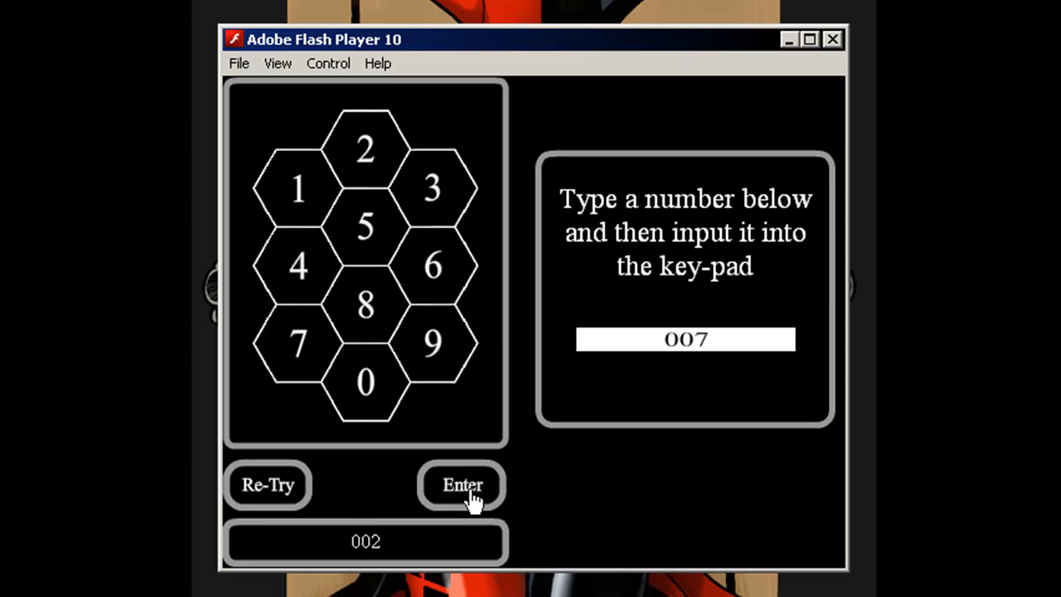
left_click(462, 485)
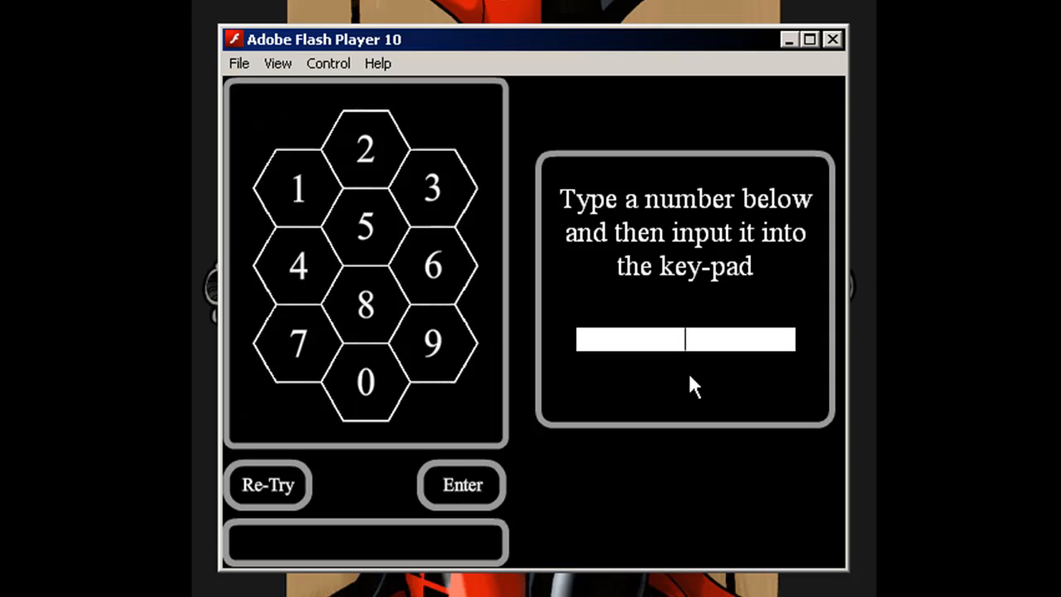
left_click(365, 303)
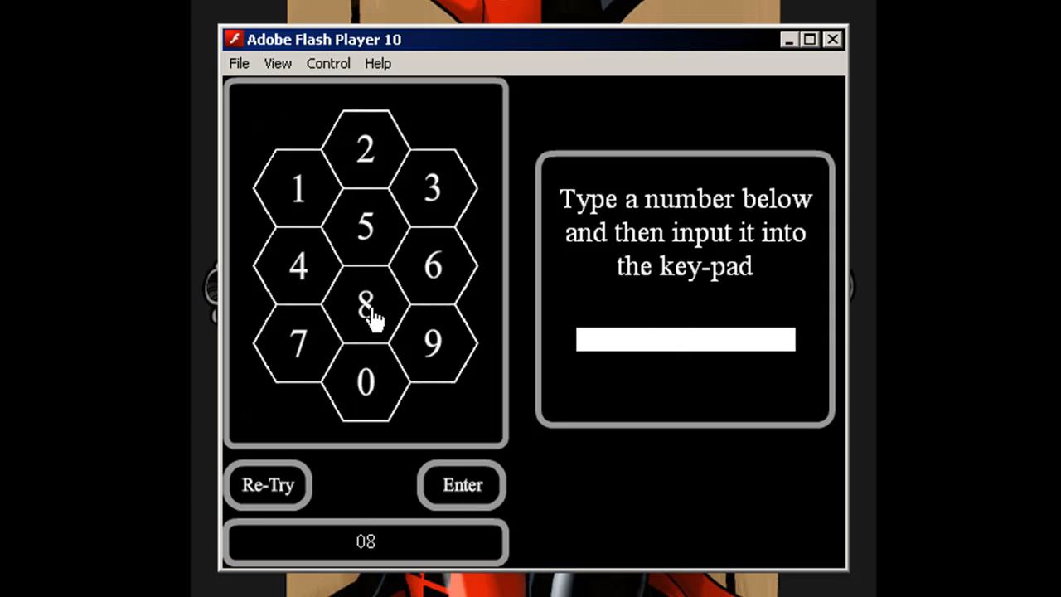
left_click(364, 304)
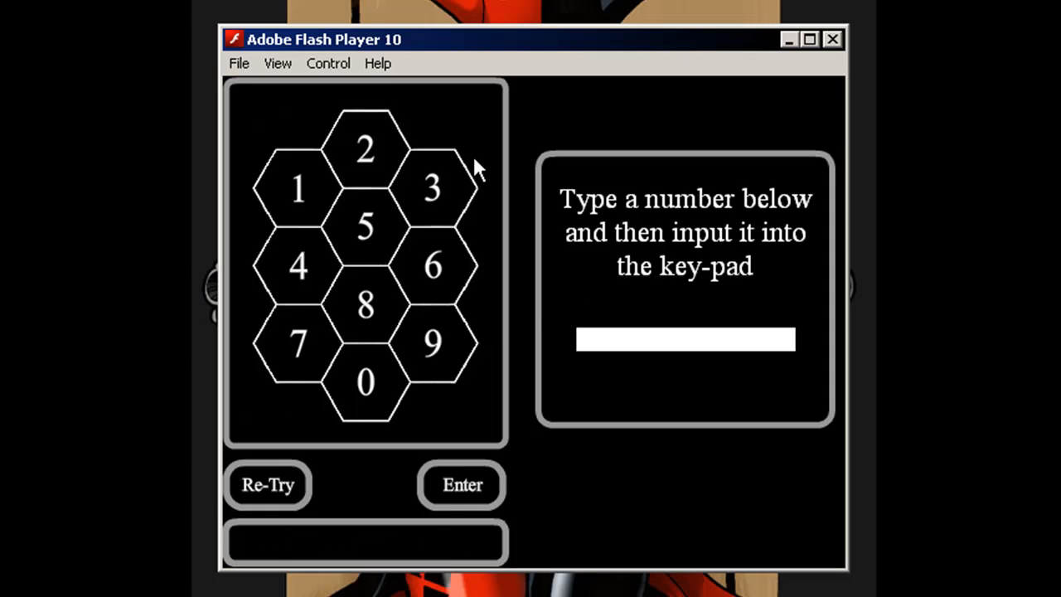
mouse_move(322, 224)
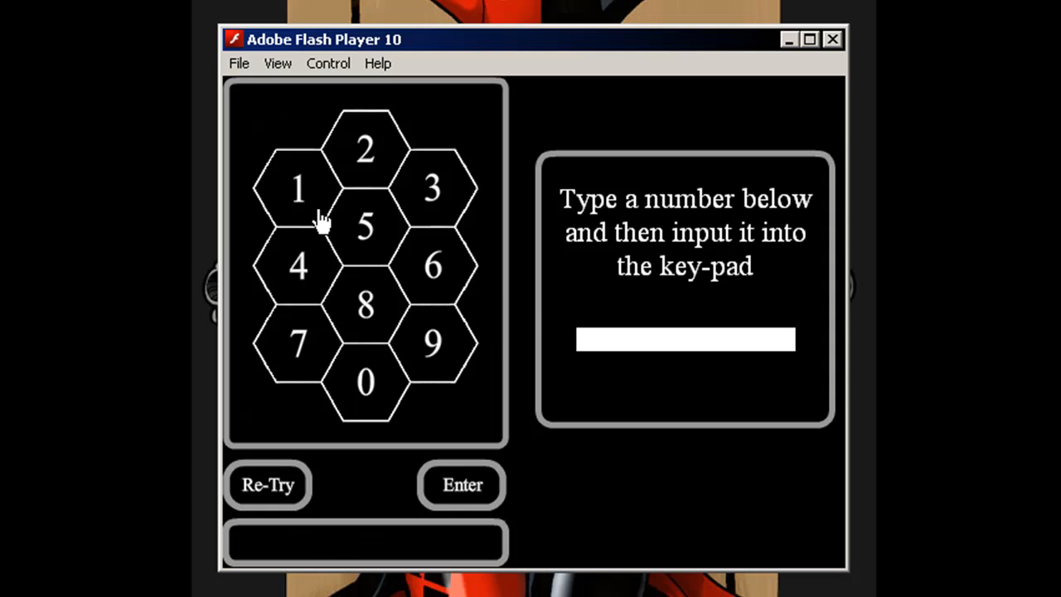
mouse_move(280, 328)
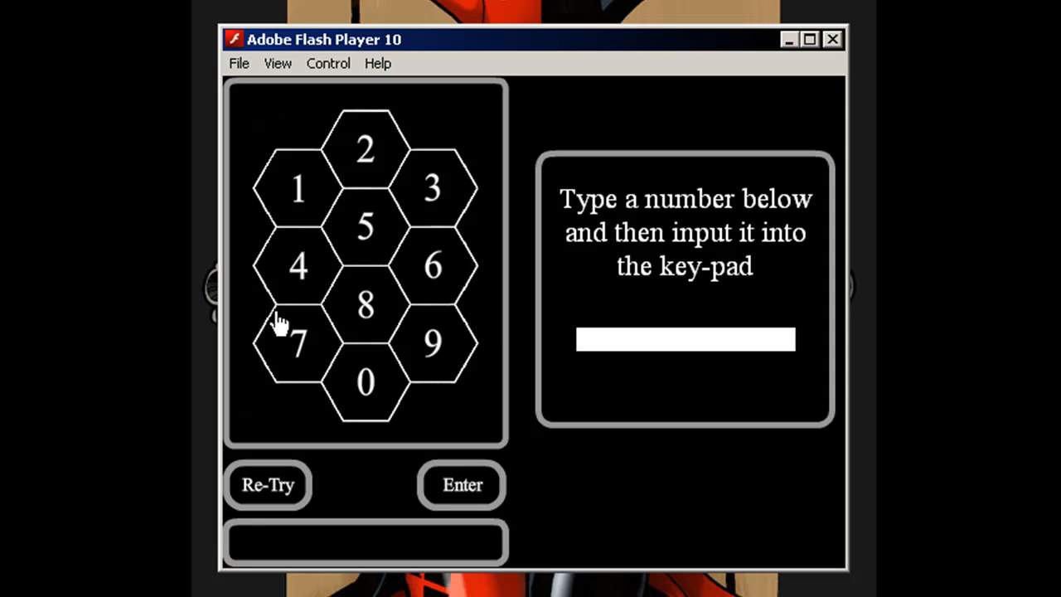
mouse_move(670, 197)
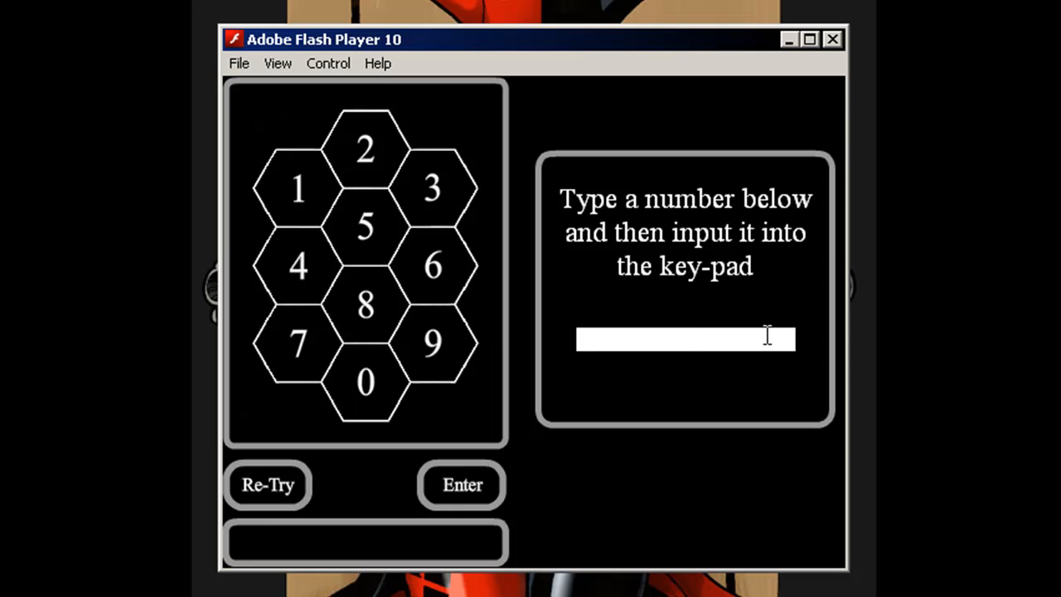
mouse_move(685, 343)
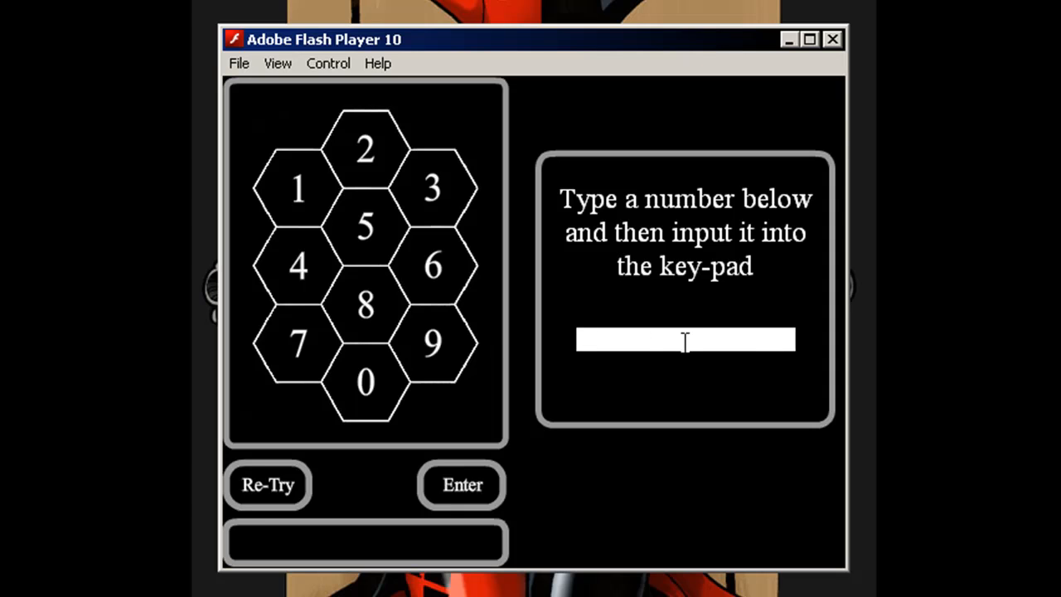
mouse_move(373, 224)
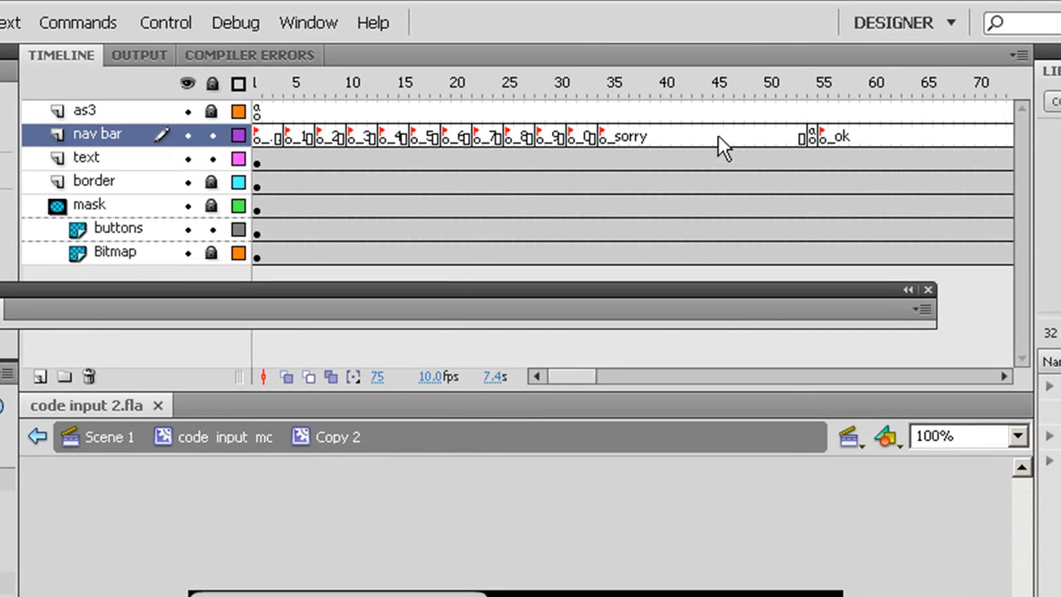
mouse_move(108, 220)
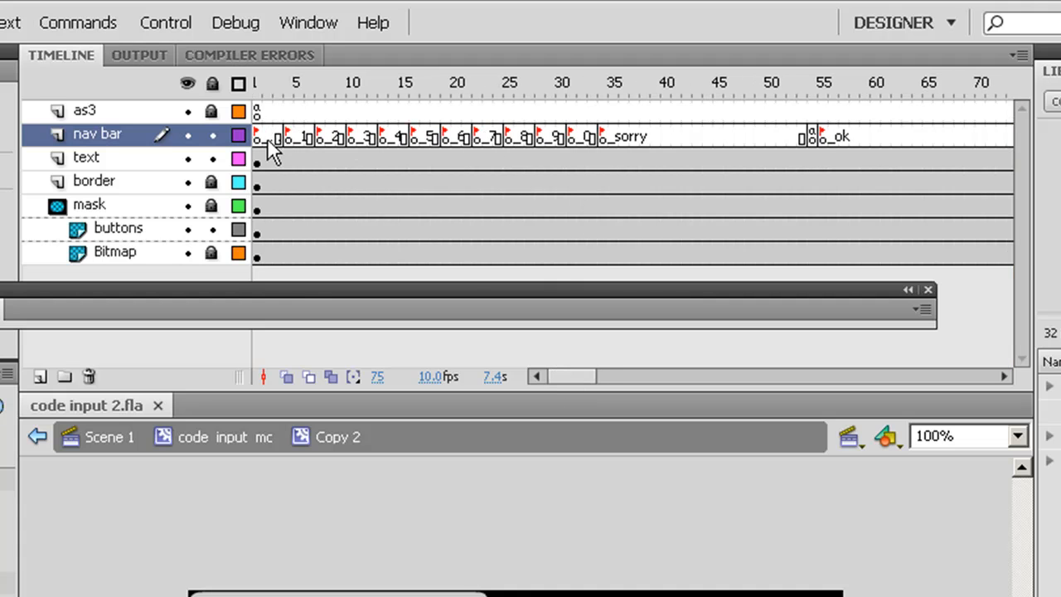
mouse_move(560, 154)
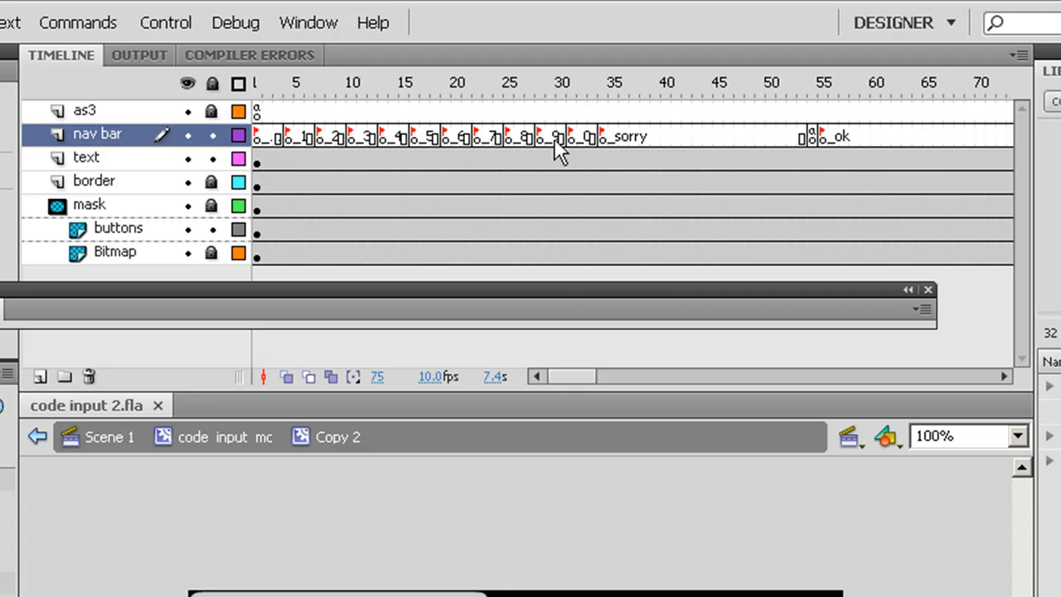
mouse_move(517, 151)
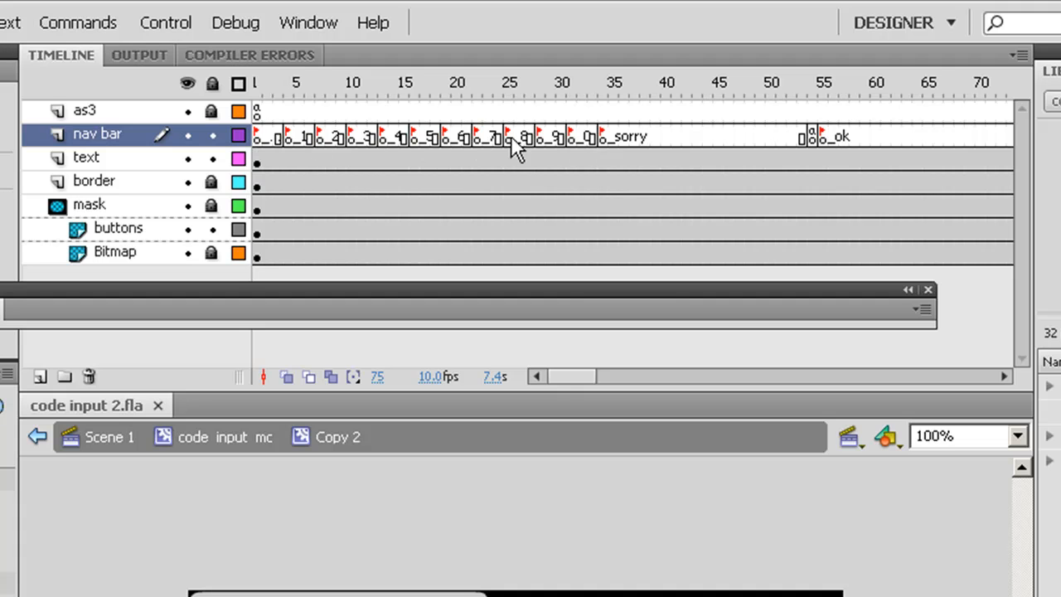
mouse_move(290, 141)
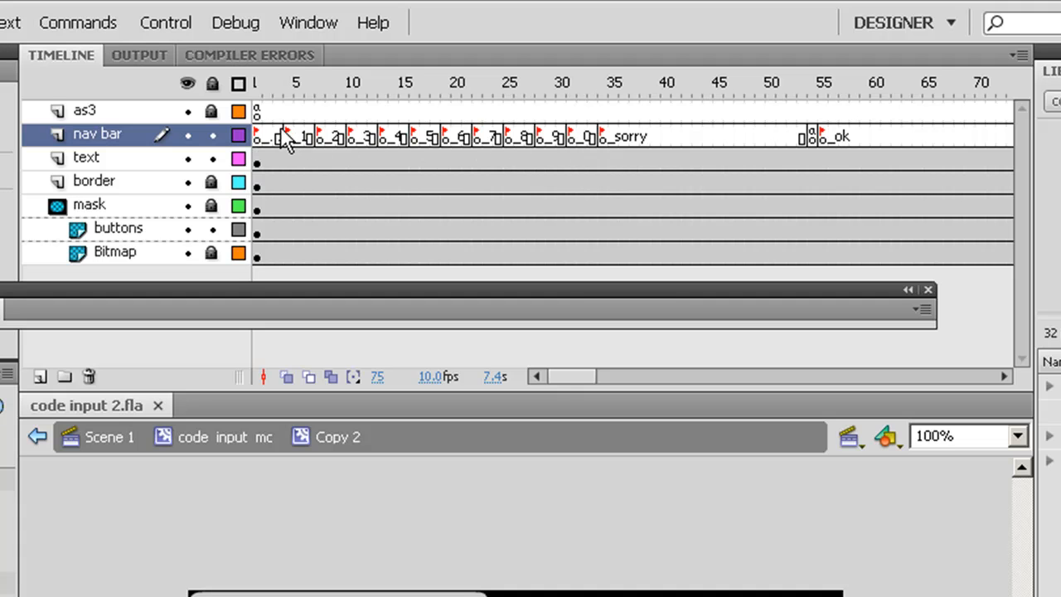
mouse_move(290, 139)
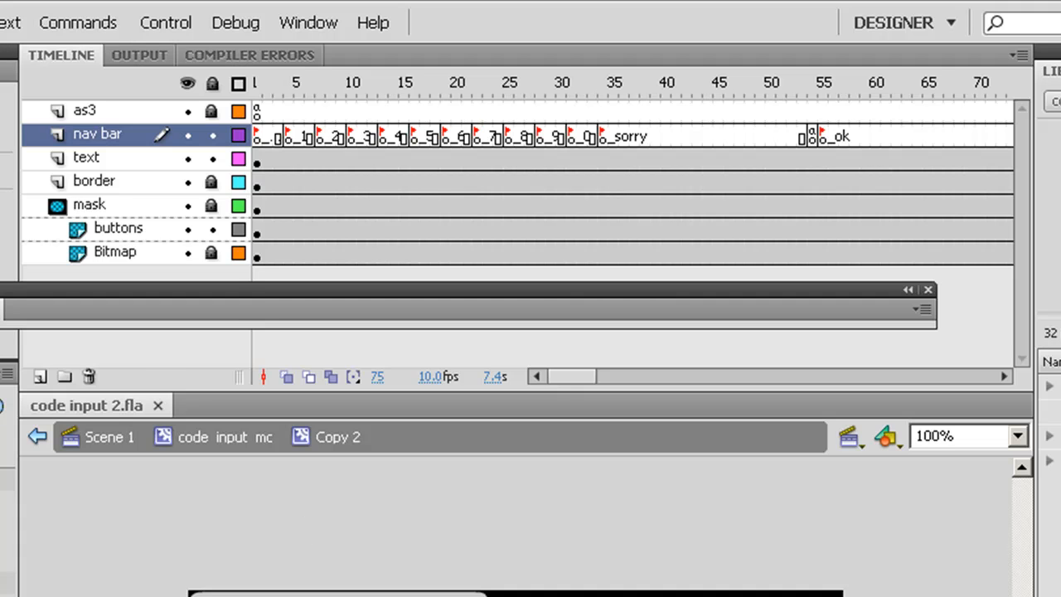
mouse_move(278, 157)
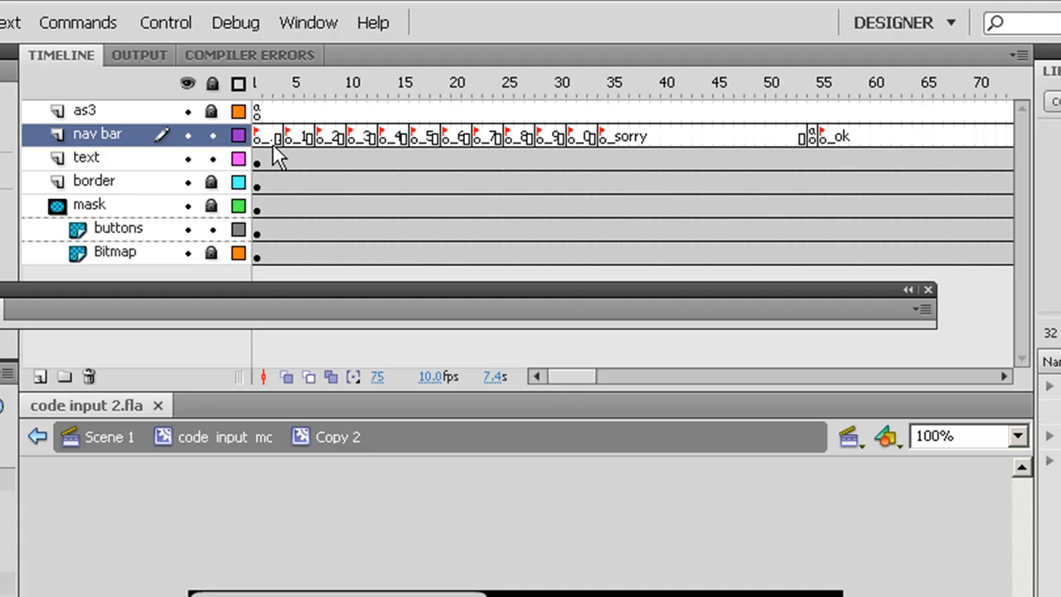
mouse_move(602, 136)
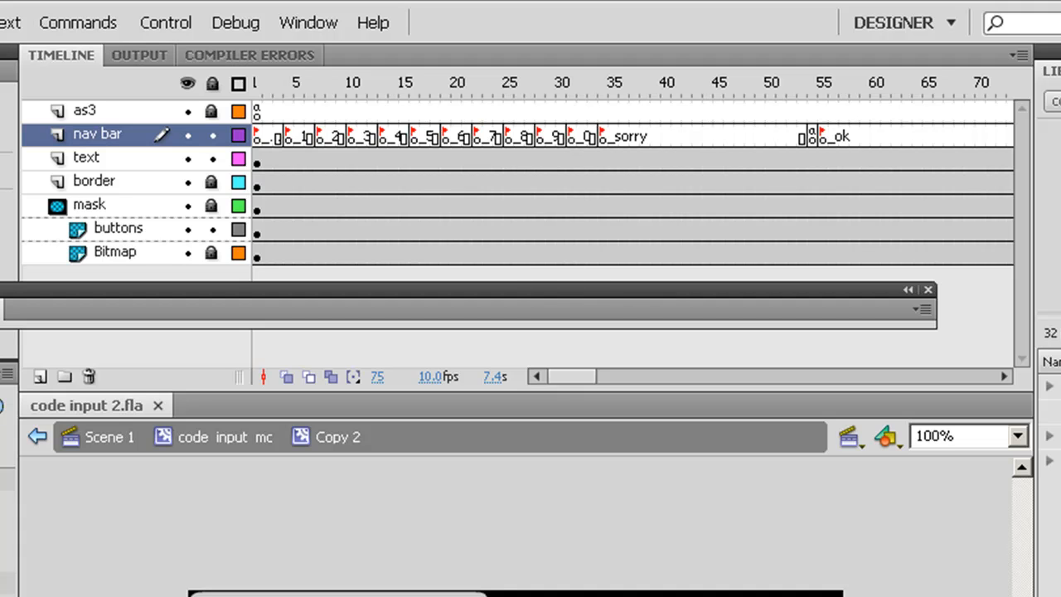
mouse_move(616, 150)
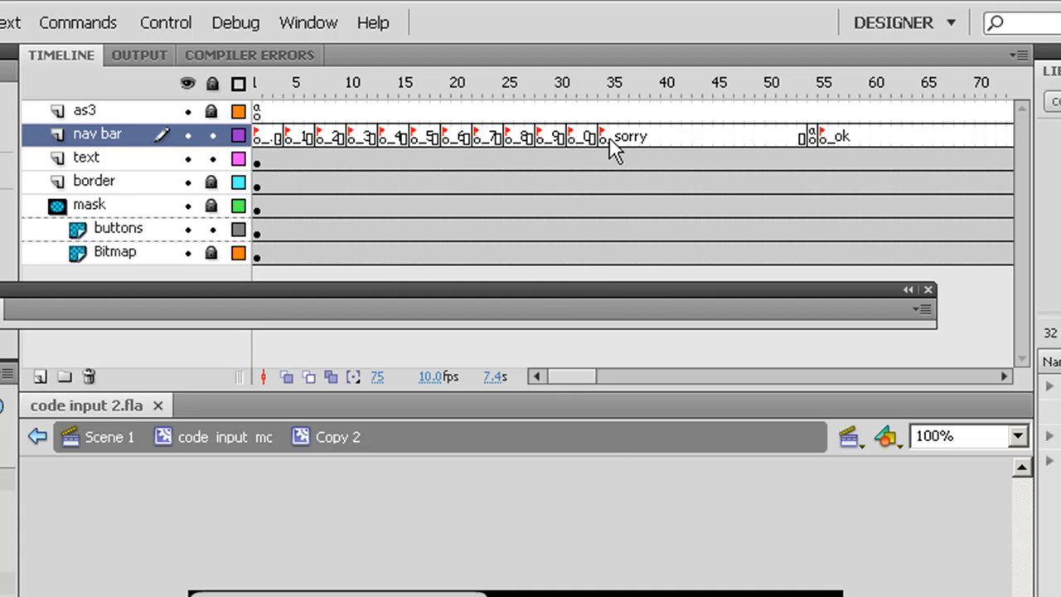
mouse_move(850, 157)
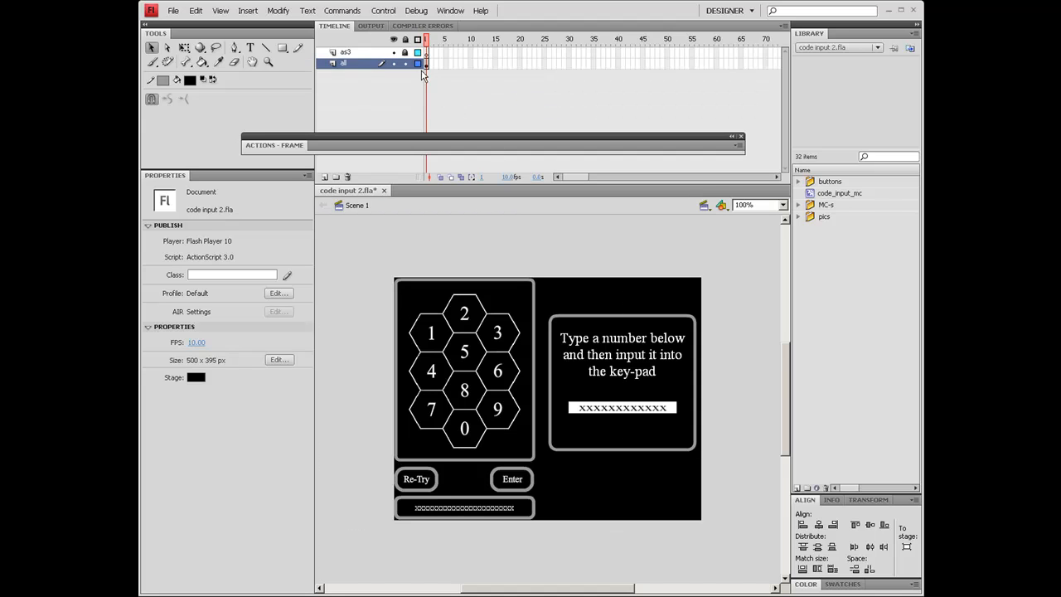
mouse_move(425, 69)
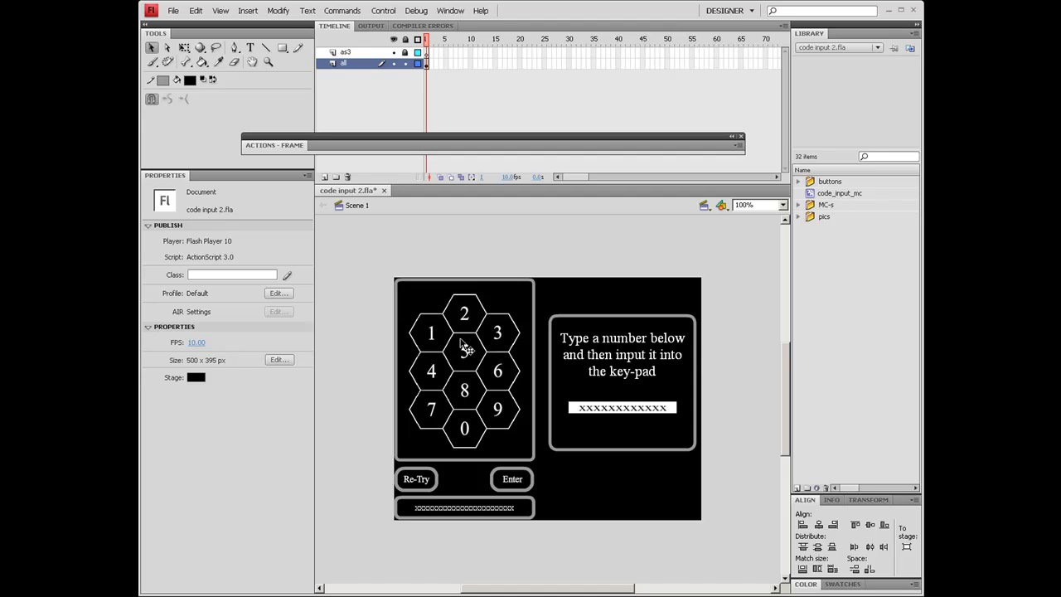
double_click(464, 352)
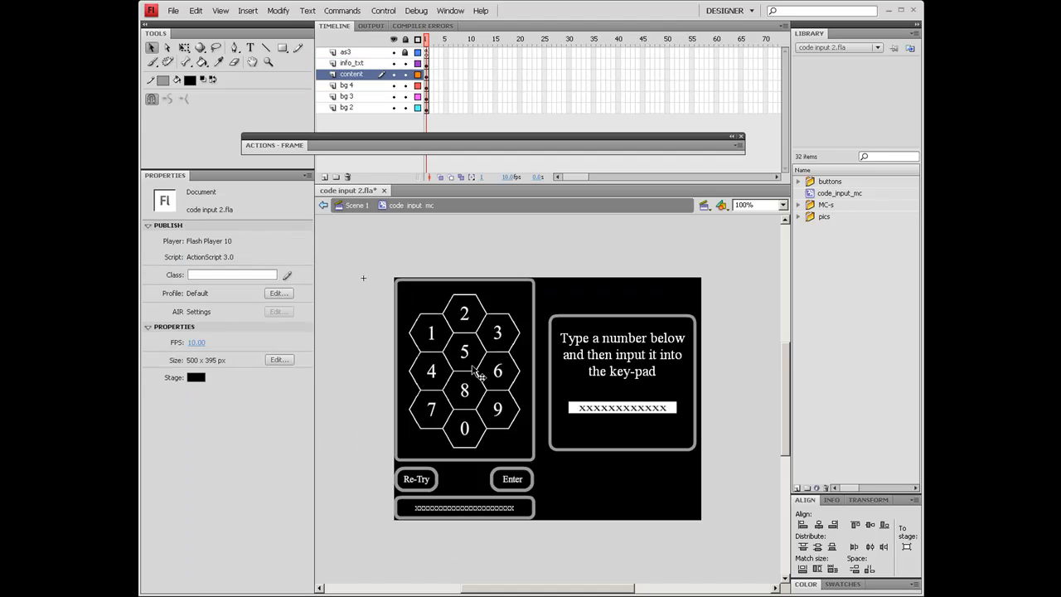
mouse_move(529, 351)
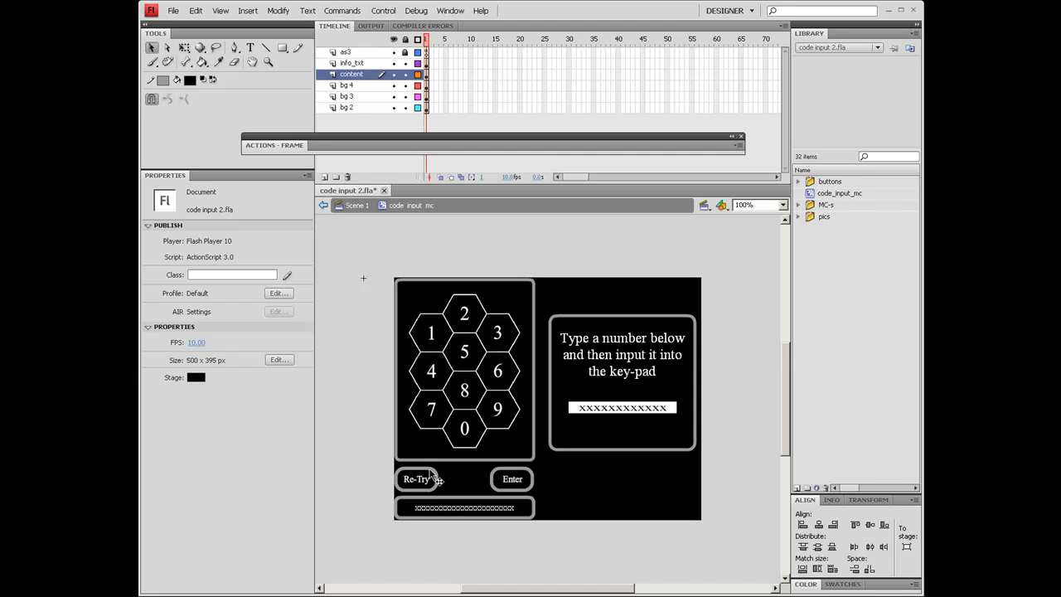
left_click(512, 479)
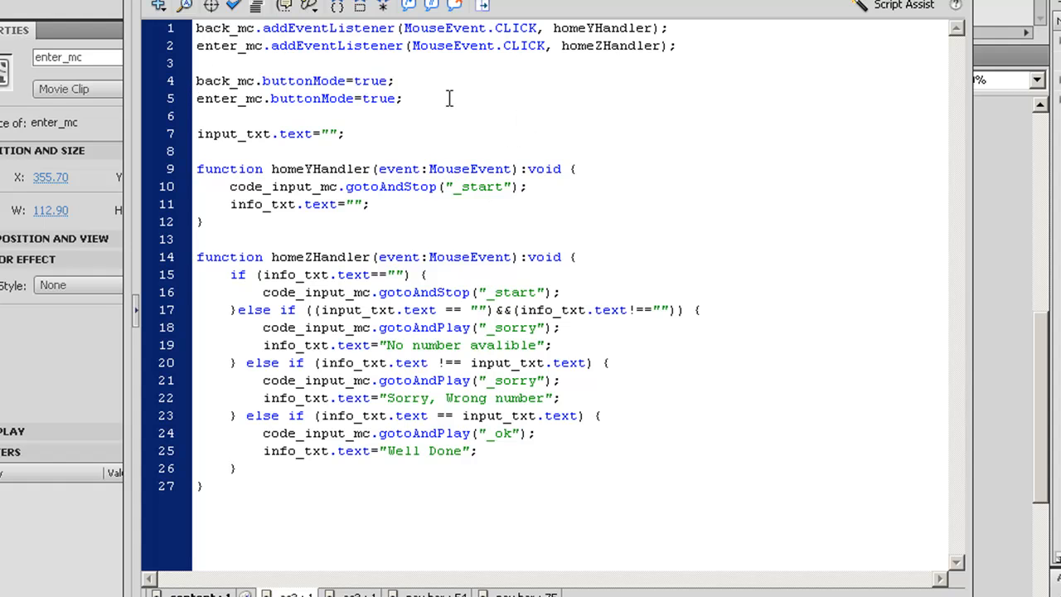
Select the as3 layer keyframe to show the homeYHandler and homeZHandler script.
left_click(469, 433)
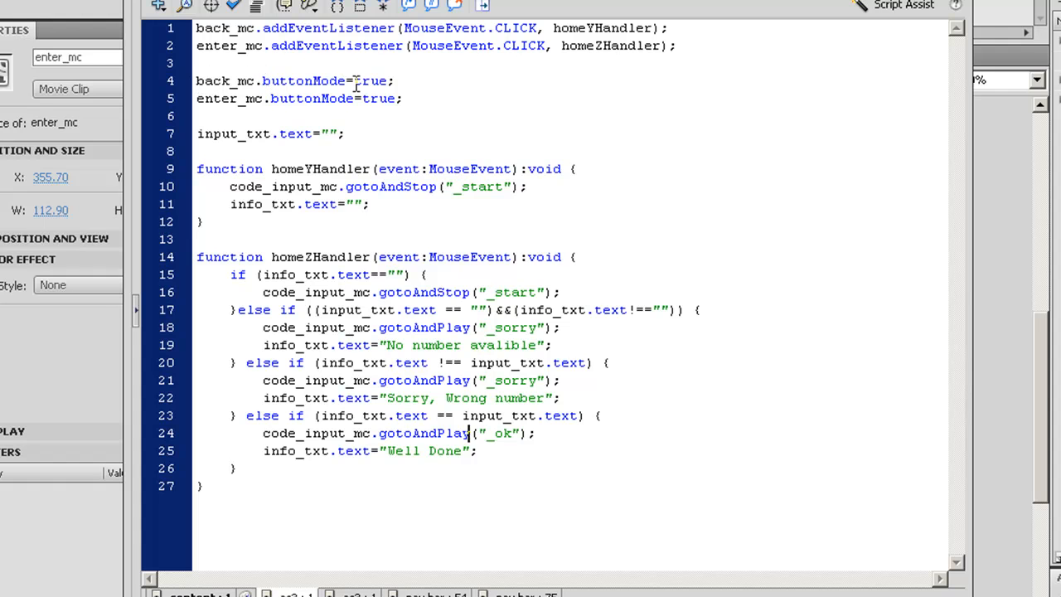
mouse_move(418, 112)
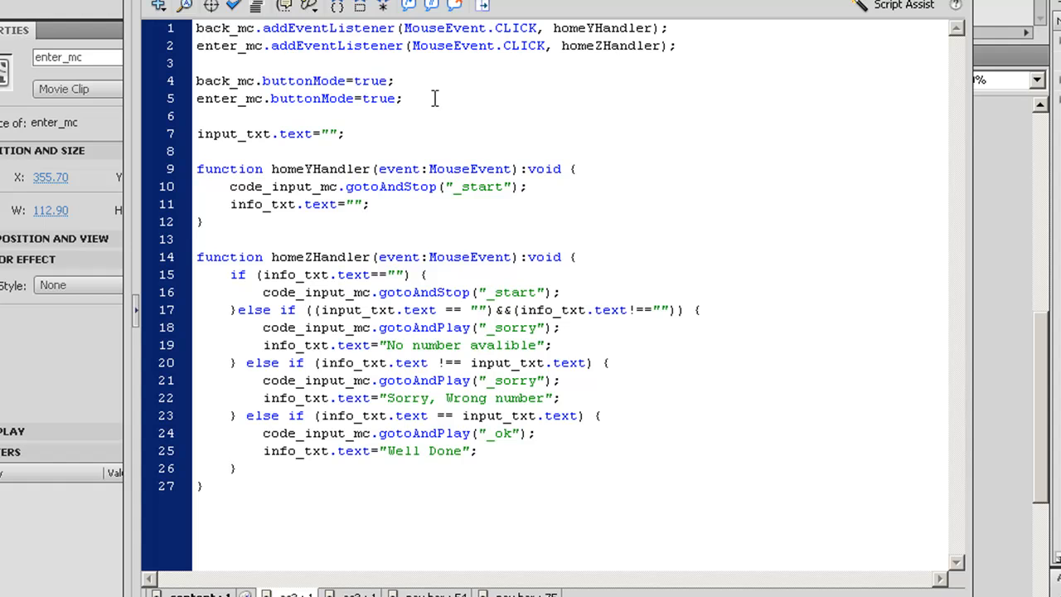
mouse_move(321, 134)
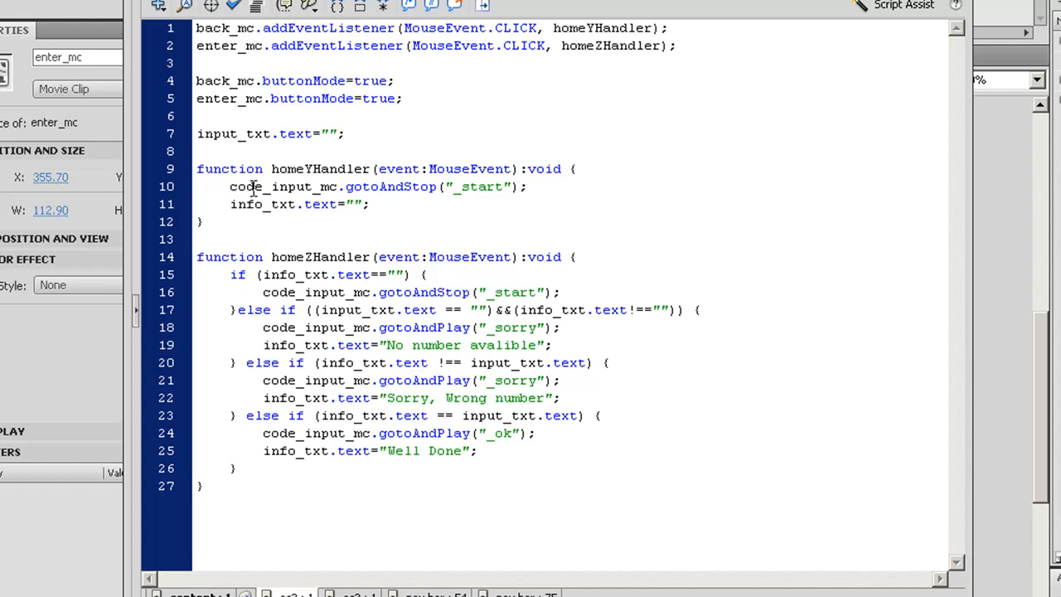
mouse_move(313, 187)
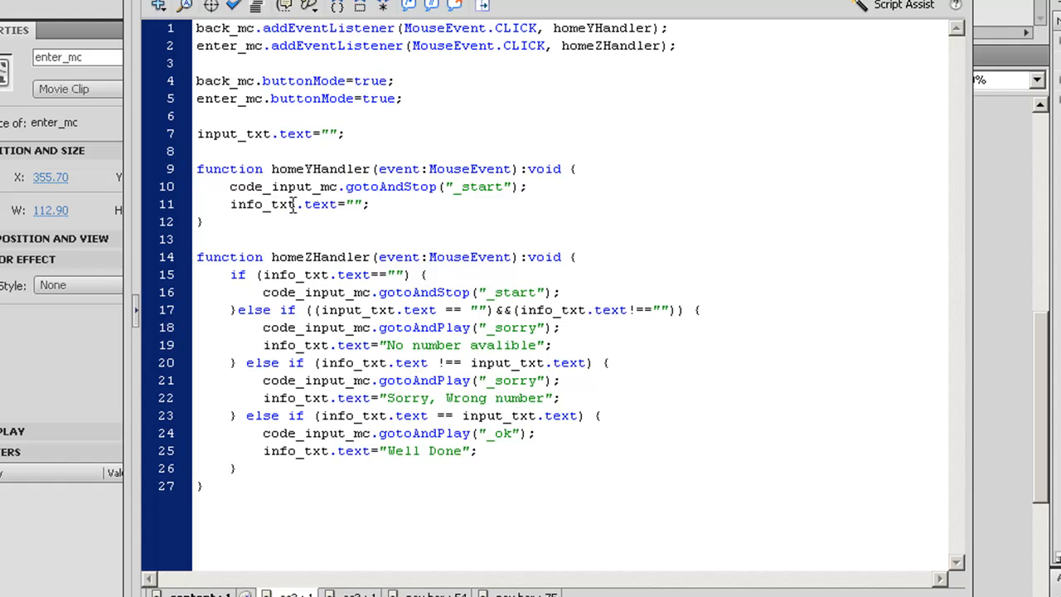
left_click(468, 433)
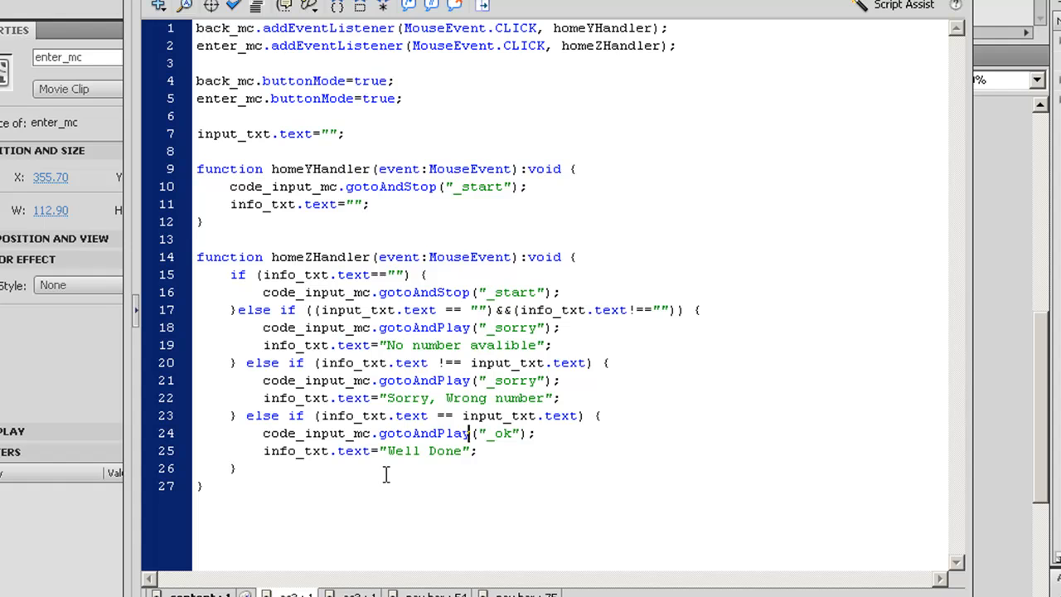
mouse_move(192, 349)
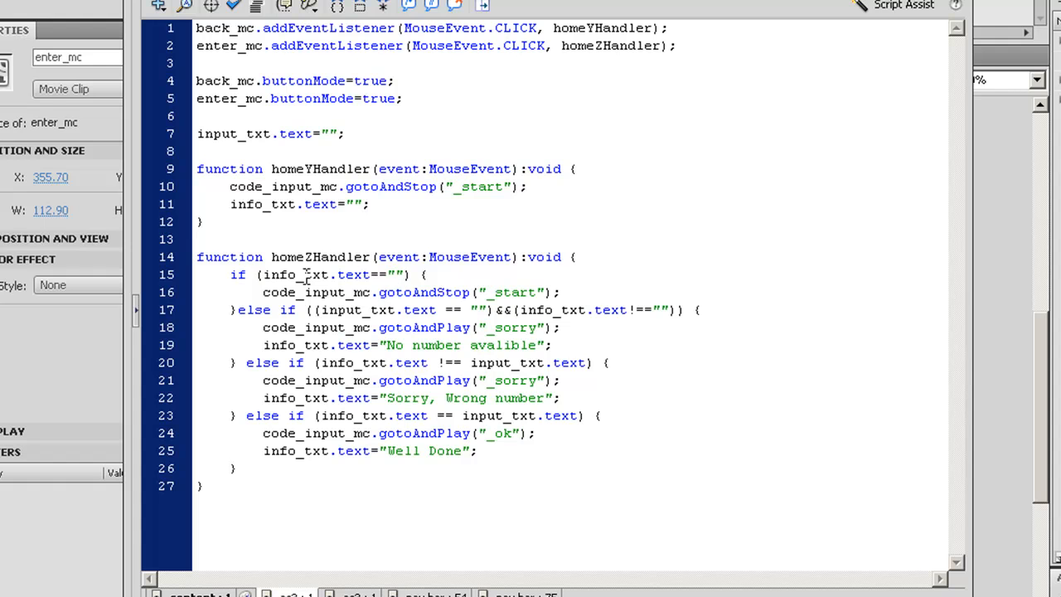
left_click(469, 433)
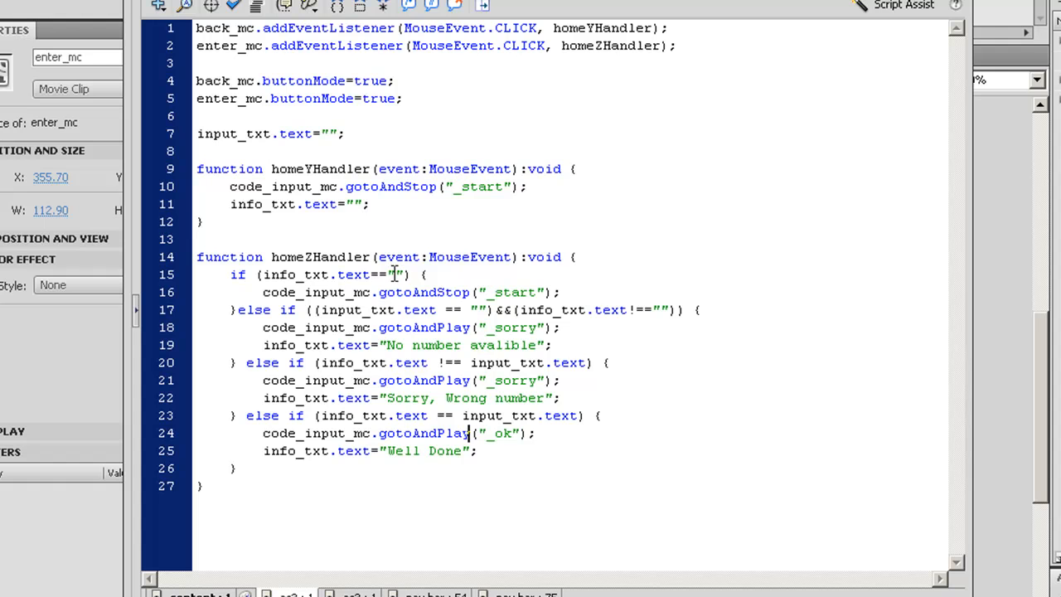
left_click(470, 433)
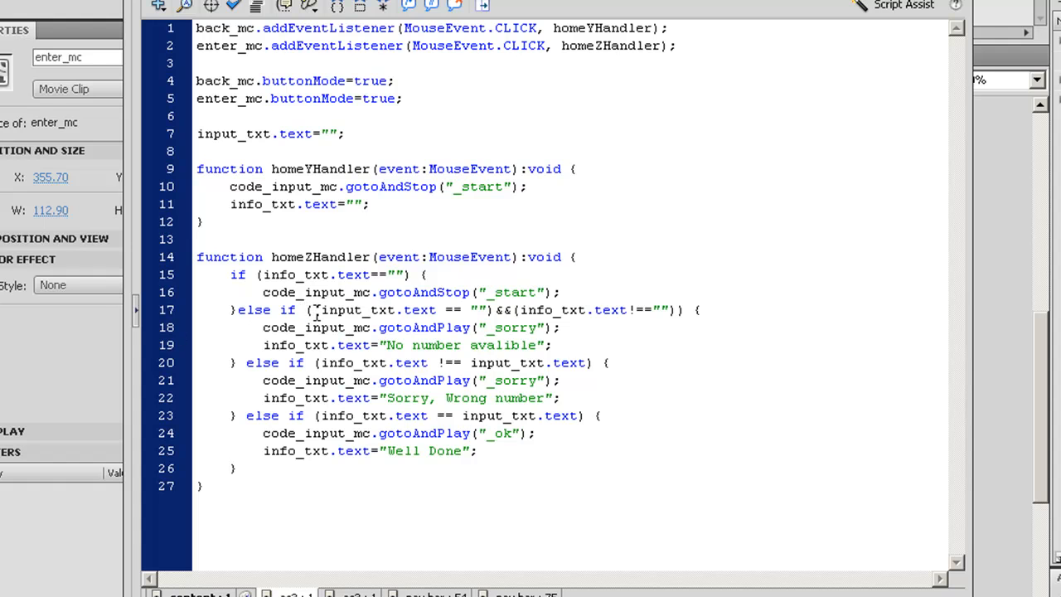
mouse_move(362, 311)
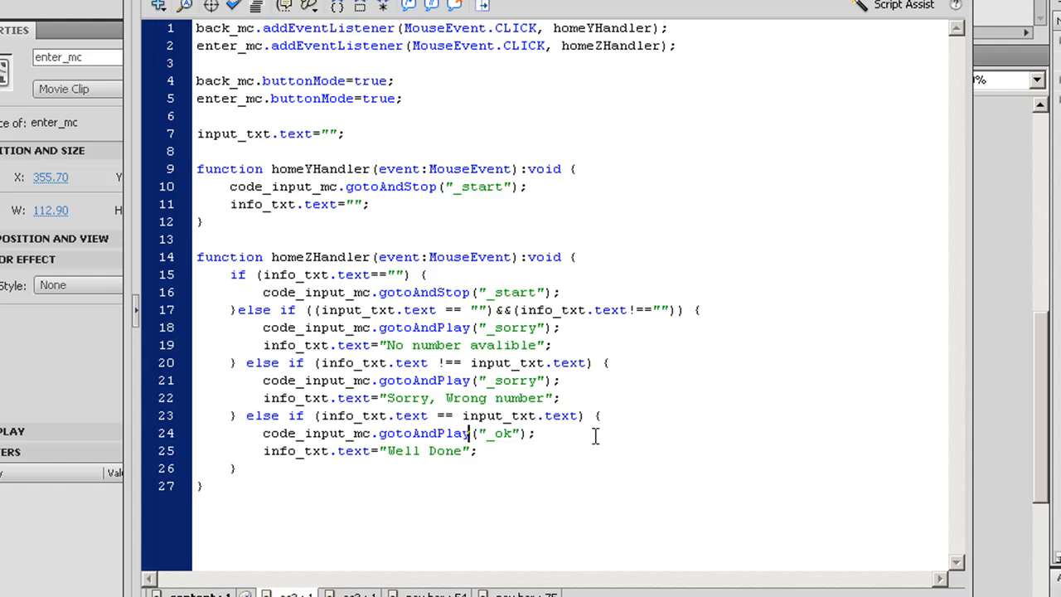
mouse_move(311, 433)
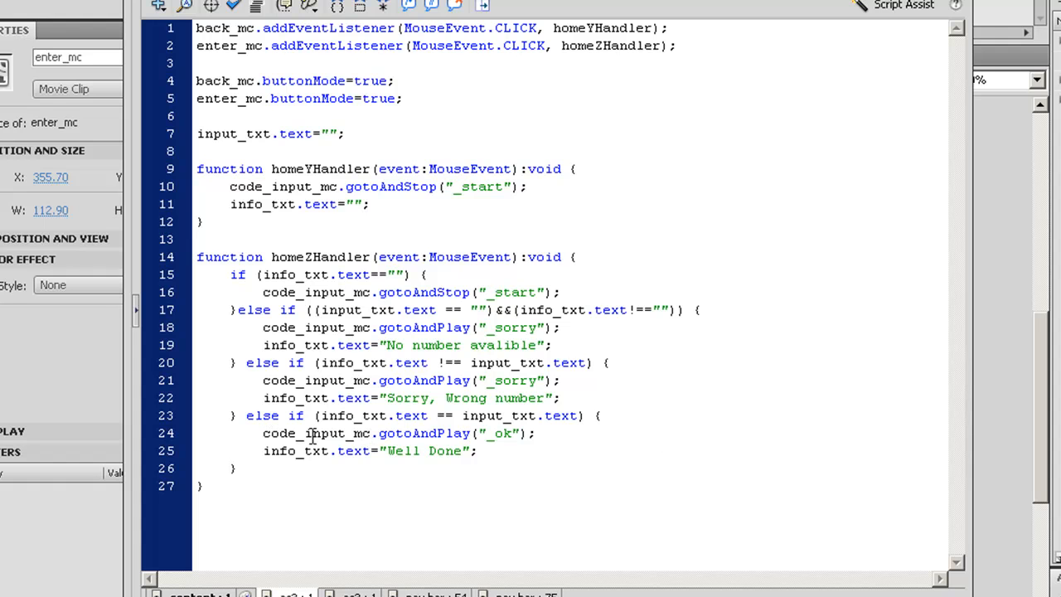
mouse_move(416, 432)
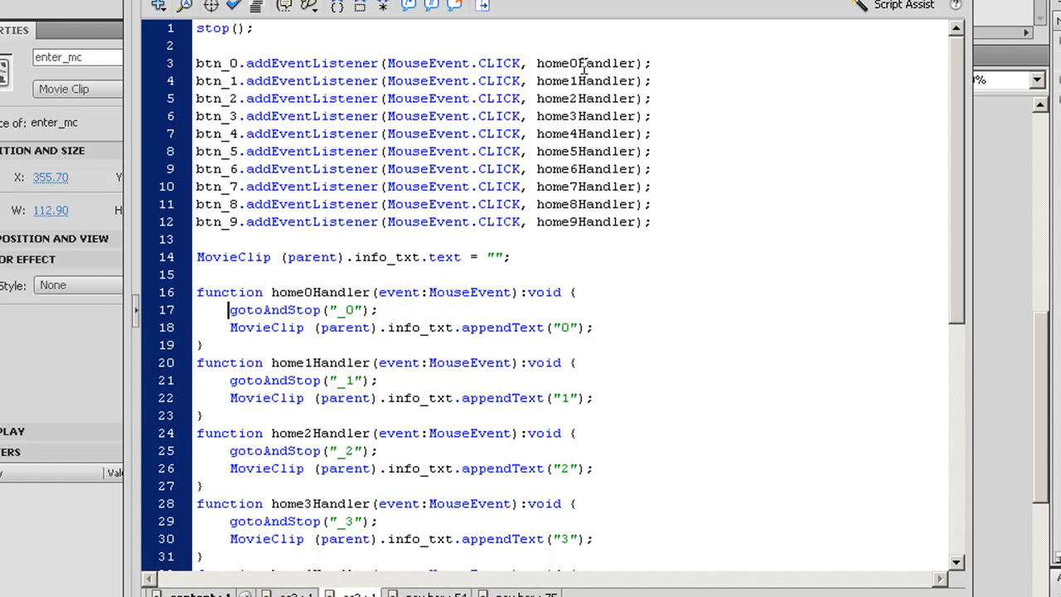
mouse_move(279, 508)
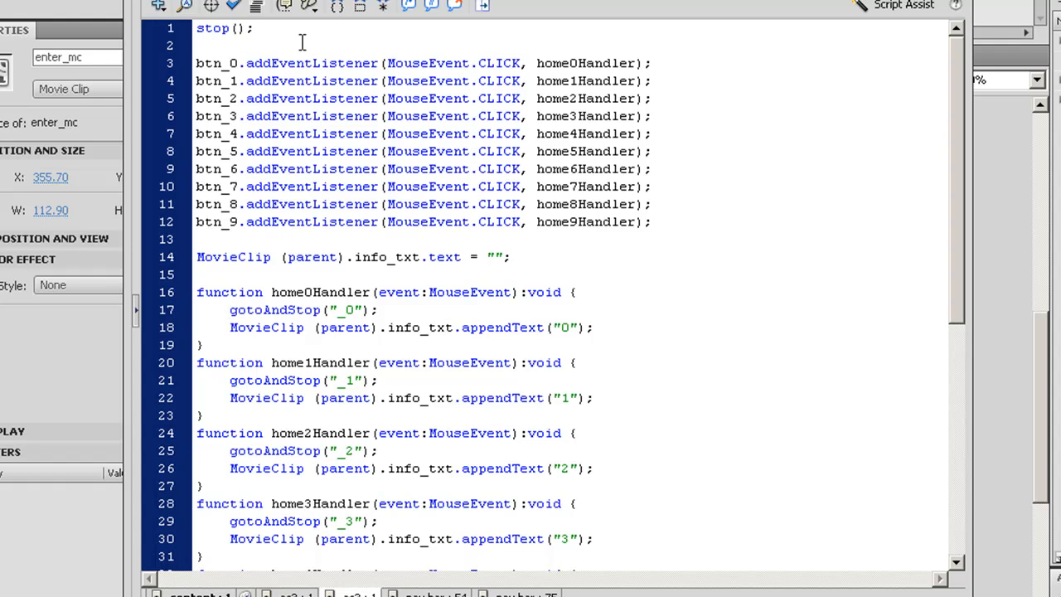
Select the as3 frame to show btn_0–btn_9 listeners appending digits to info_txt.
left_click(230, 309)
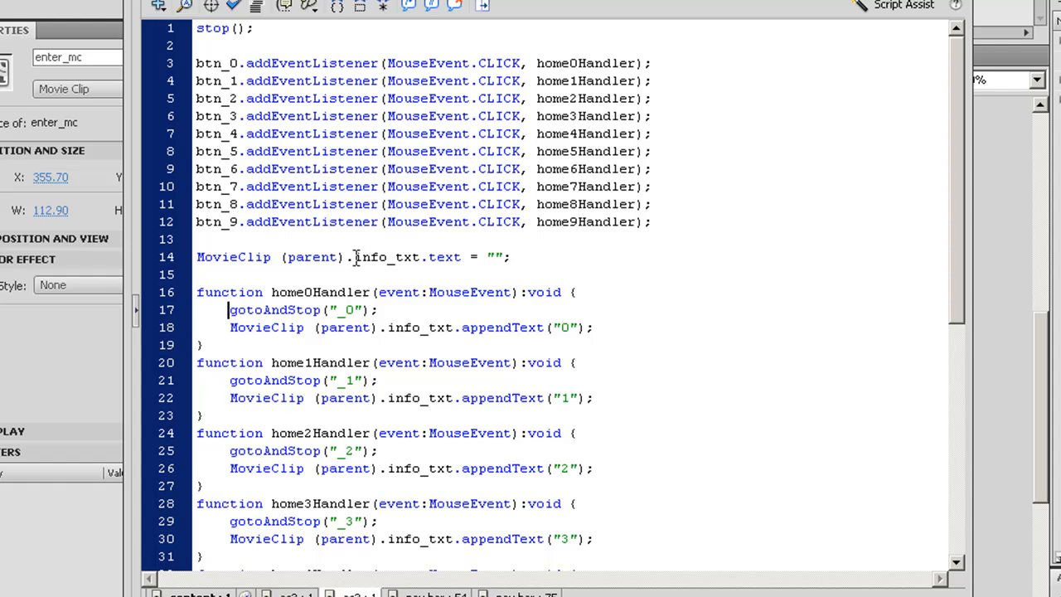
mouse_move(442, 257)
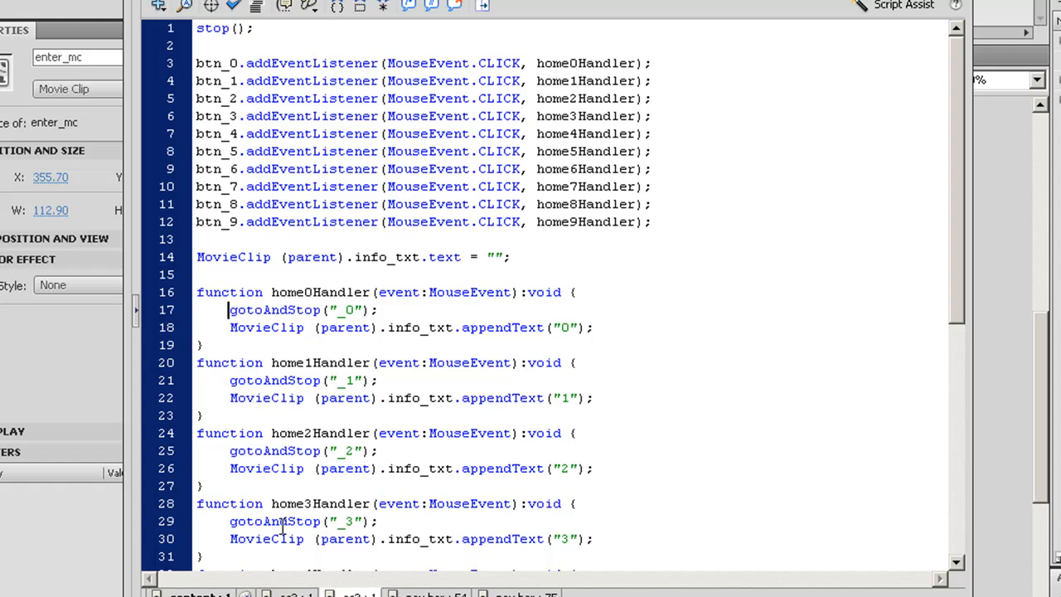
scroll("down", 3)
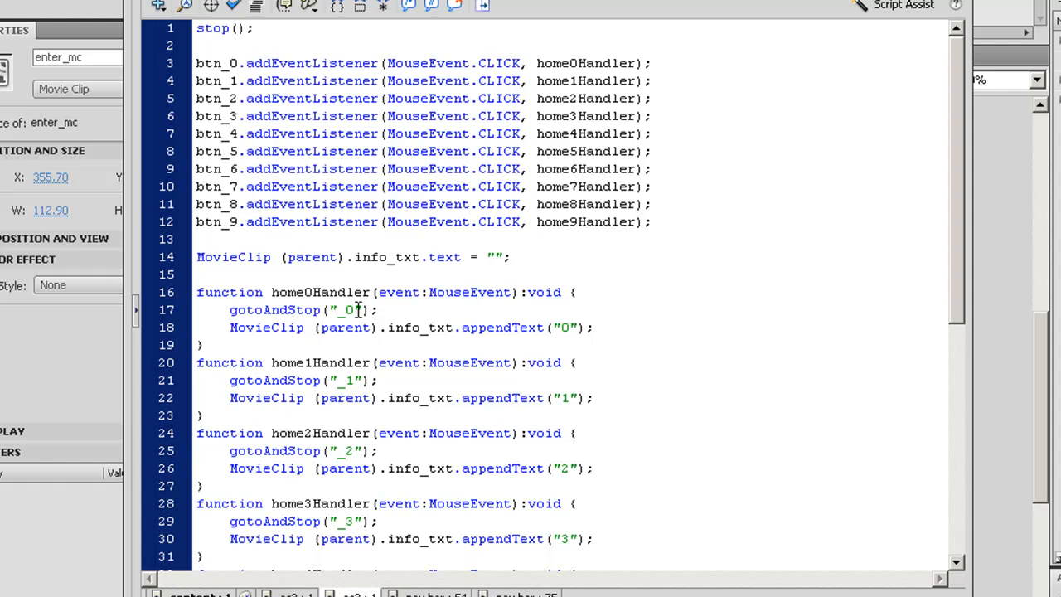
left_click(230, 309)
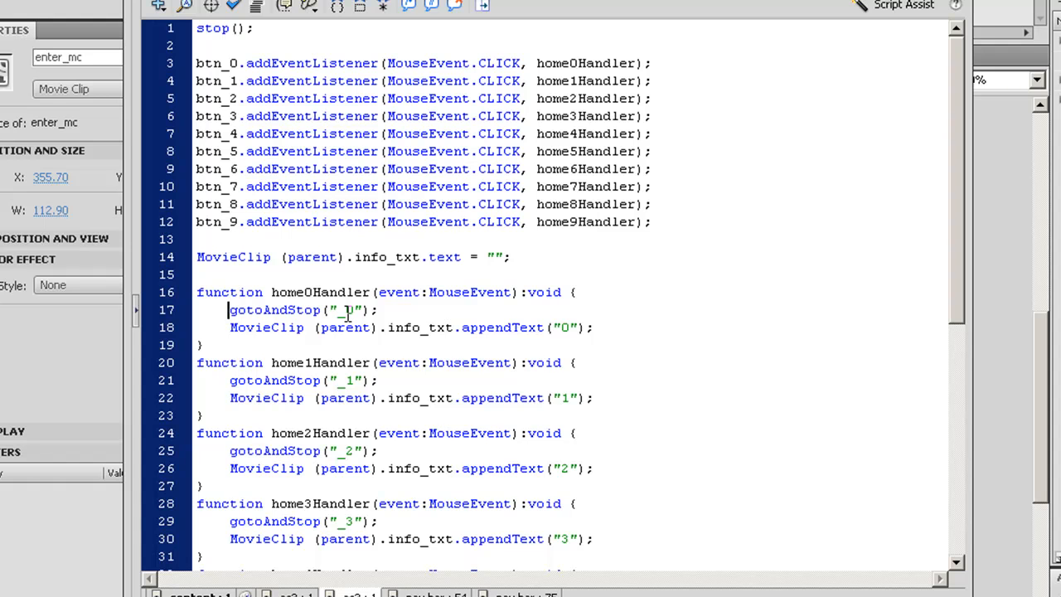
mouse_move(345, 313)
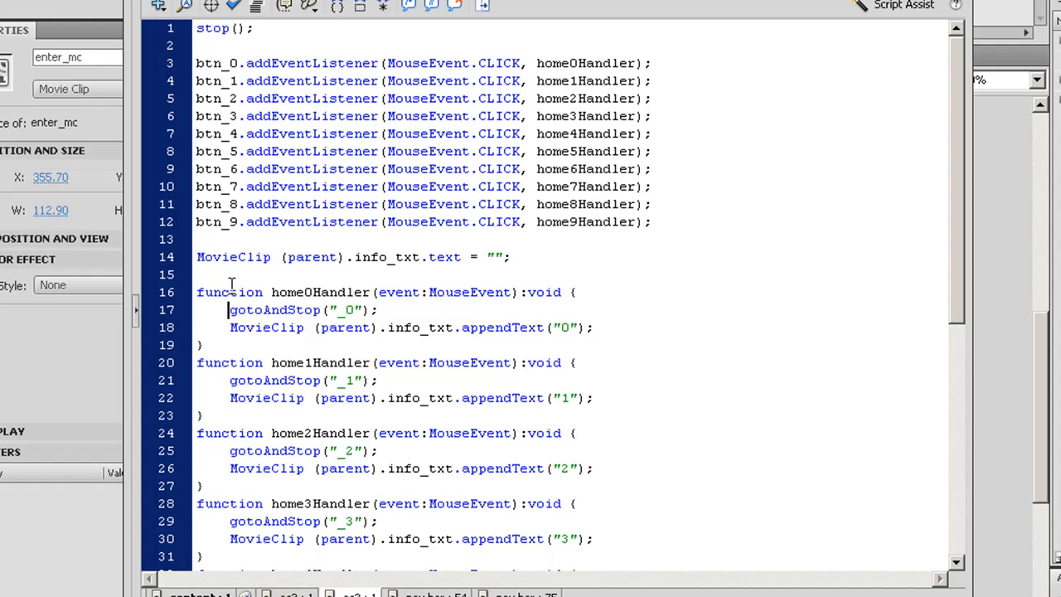
mouse_move(384, 310)
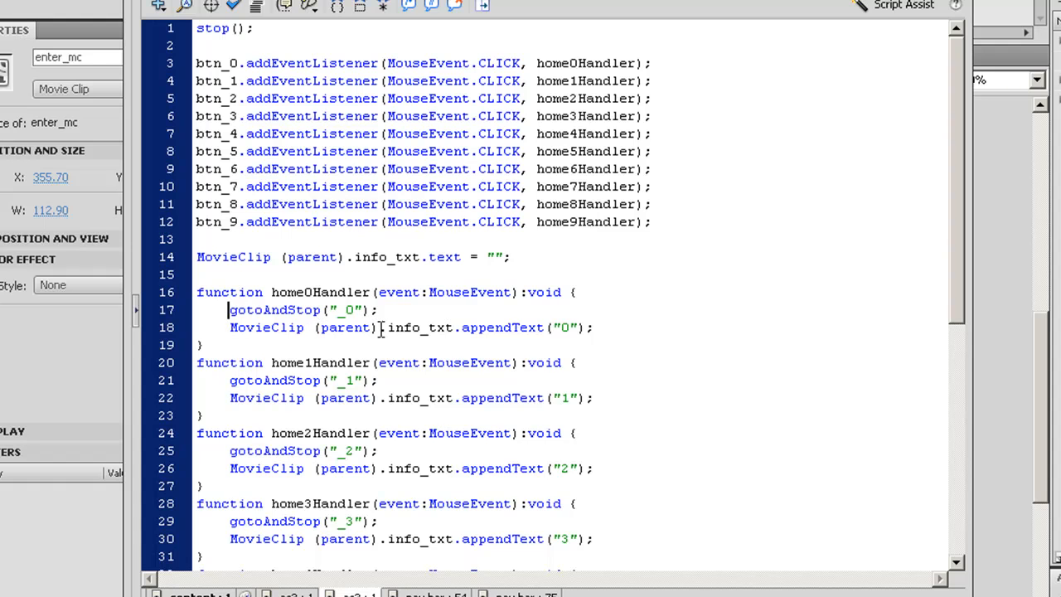
mouse_move(421, 330)
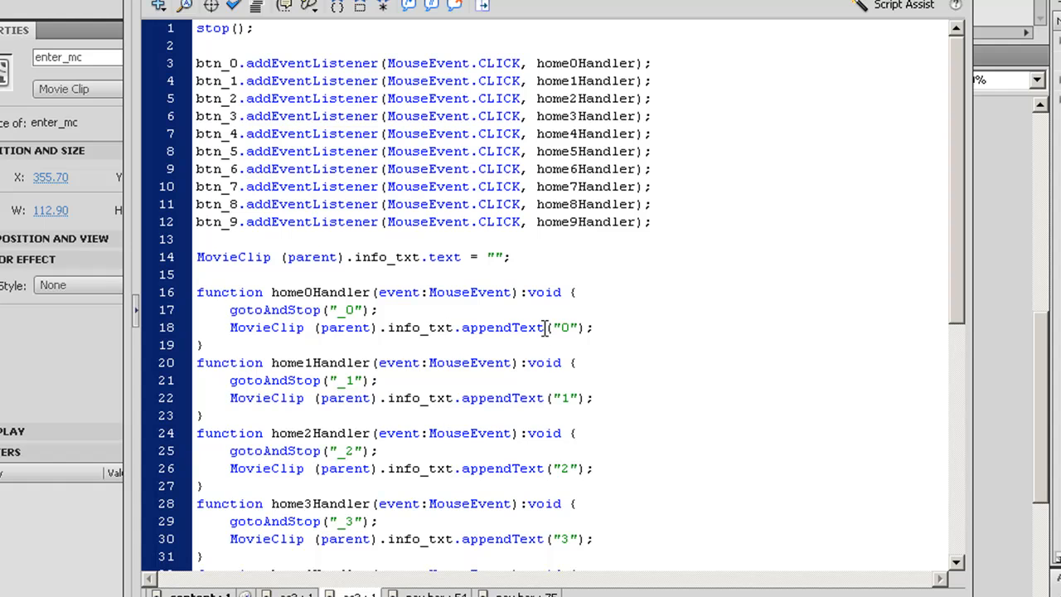
left_click(228, 310)
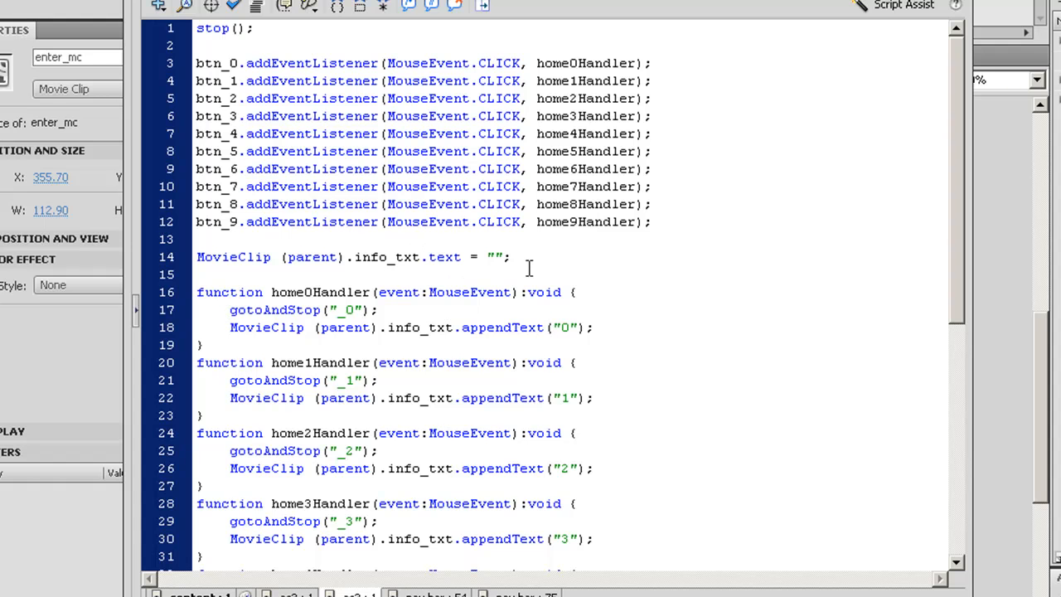
left_click(229, 310)
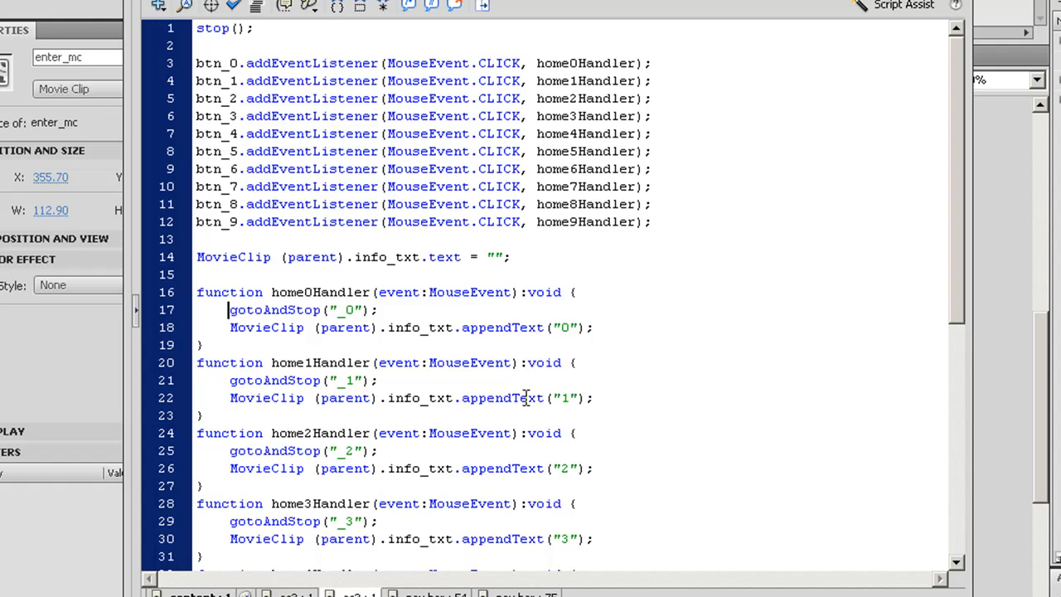
mouse_move(531, 398)
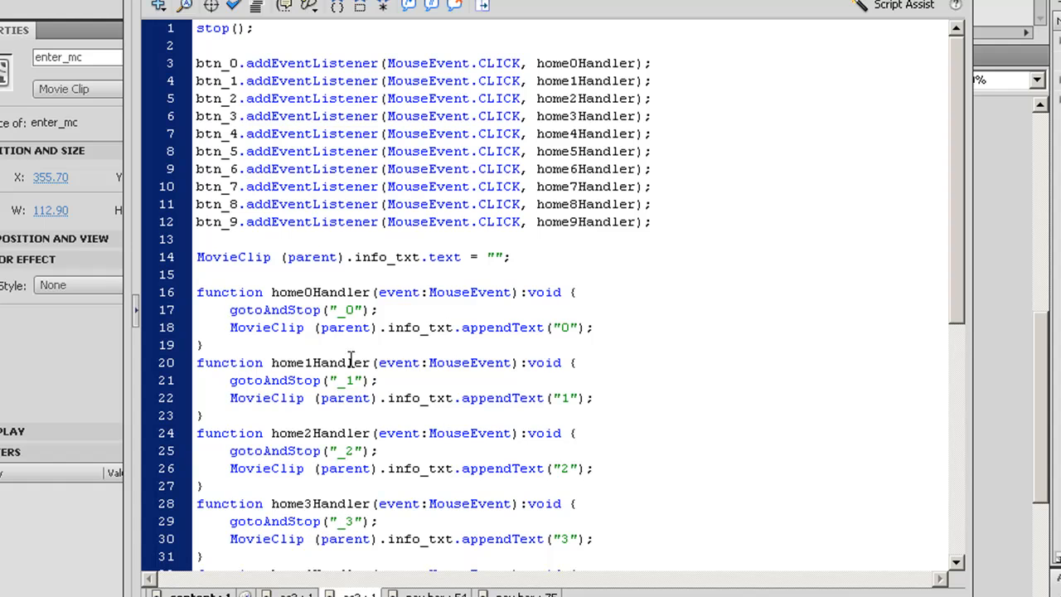
mouse_move(309, 547)
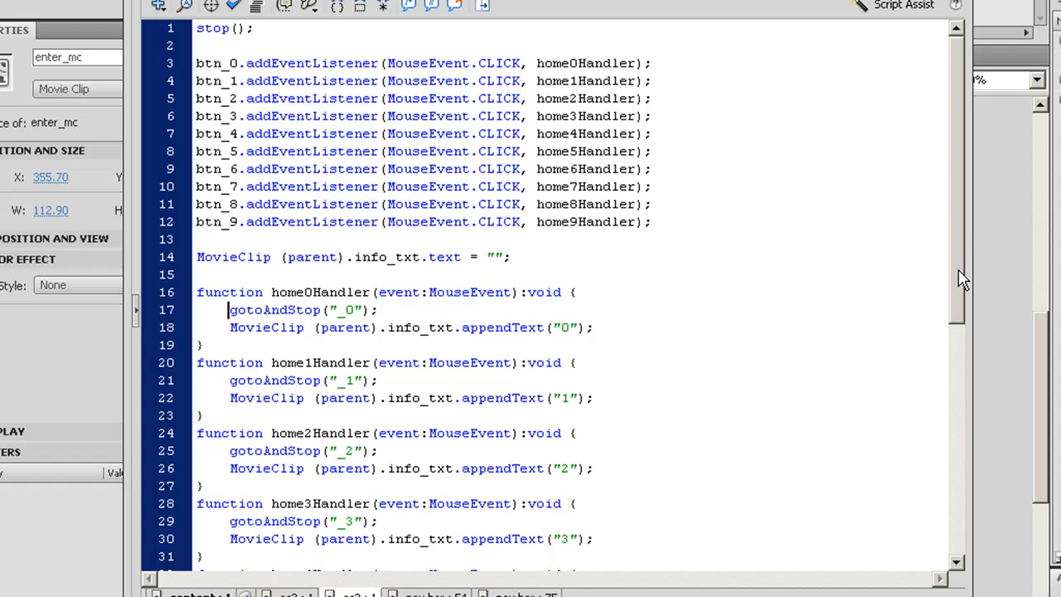
scroll("down", 3)
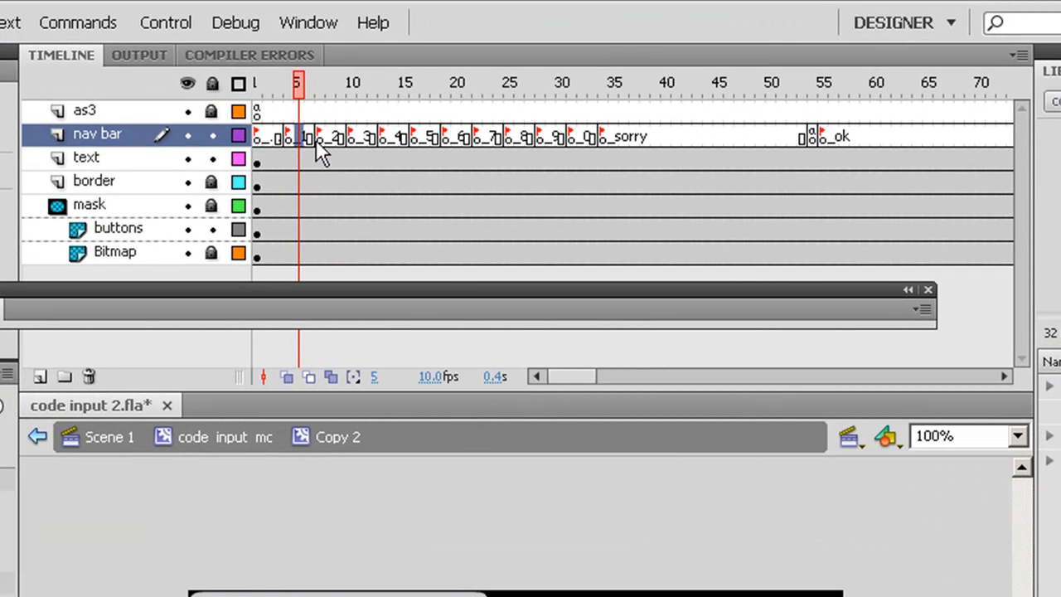
mouse_move(398, 147)
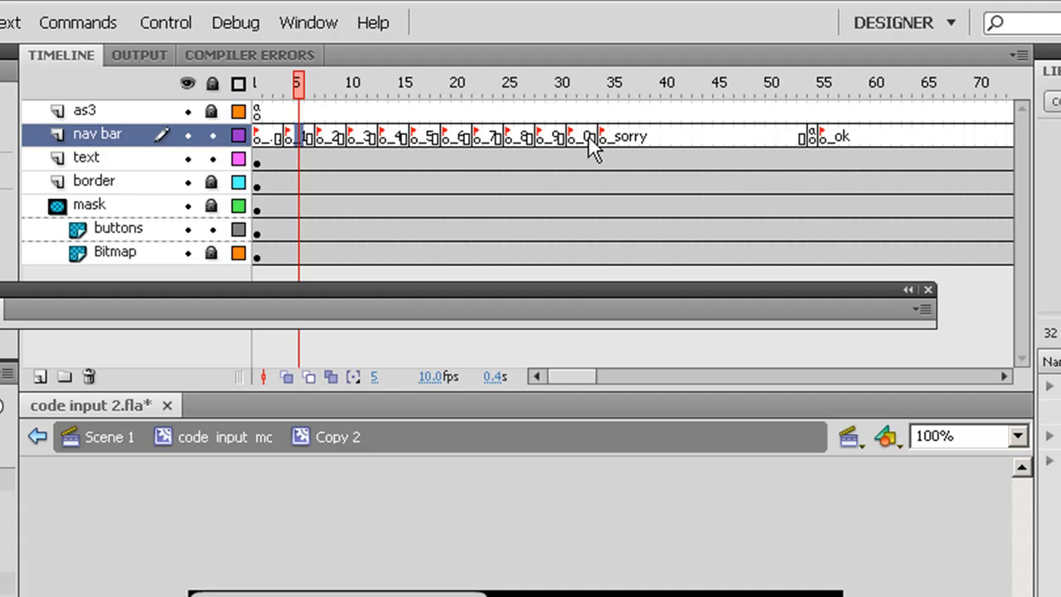
Select the nav bar's first keyframe, showing the frame label _start.
left_click(257, 82)
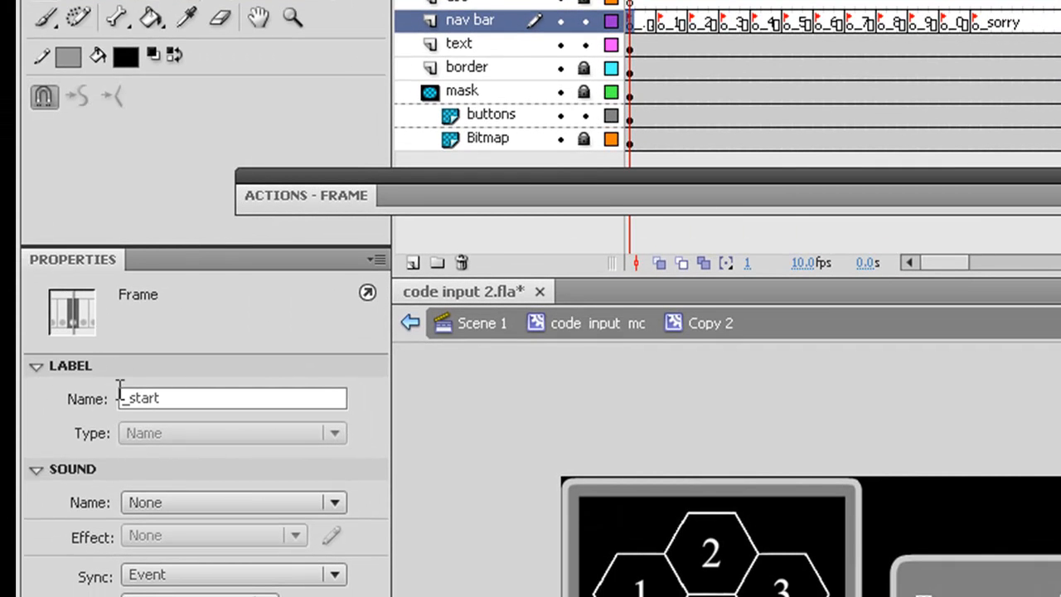
mouse_move(176, 399)
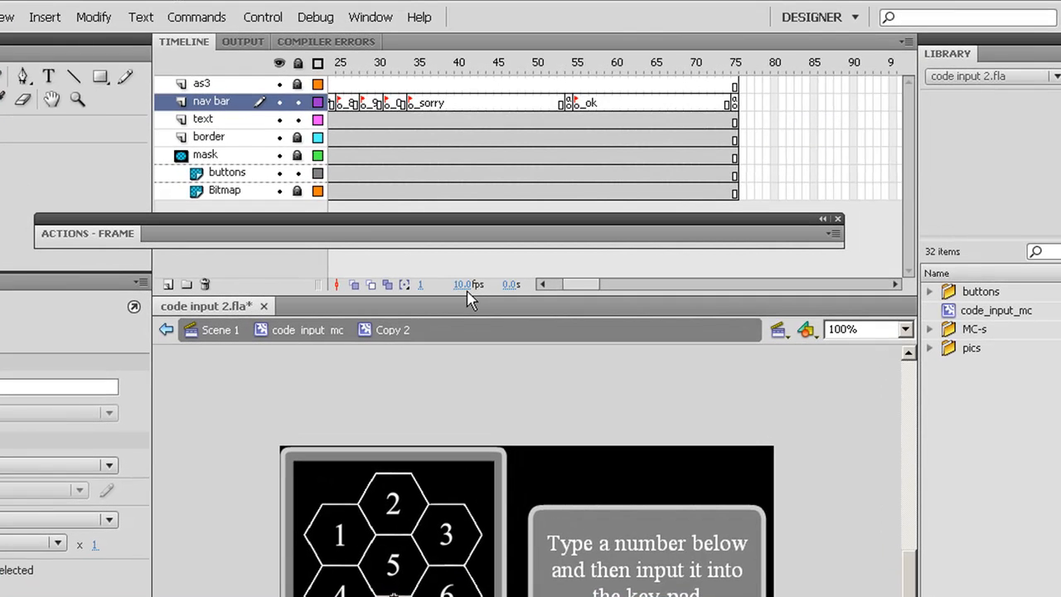
mouse_move(472, 292)
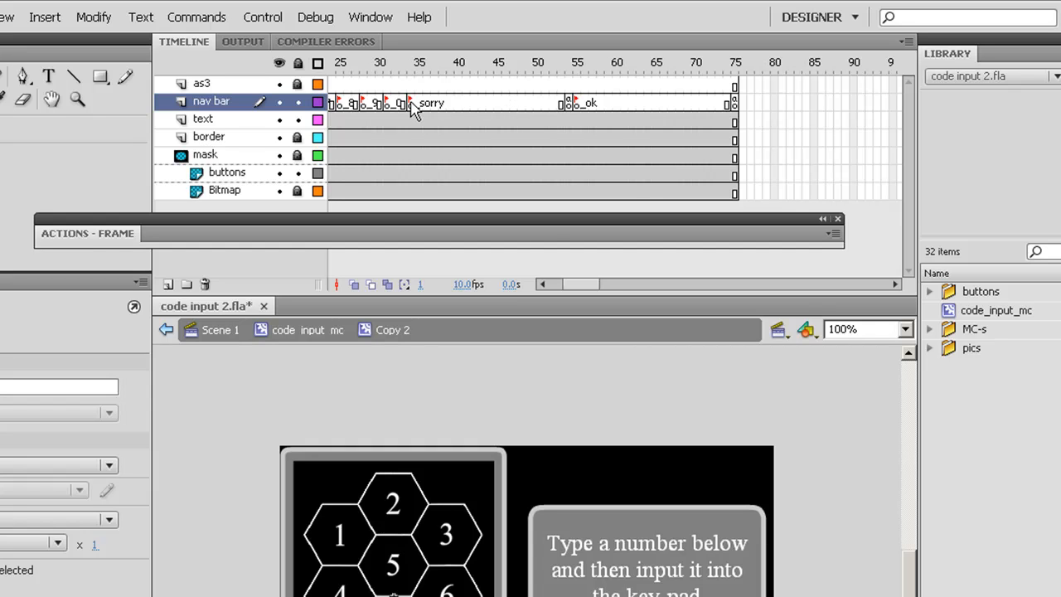
mouse_move(462, 108)
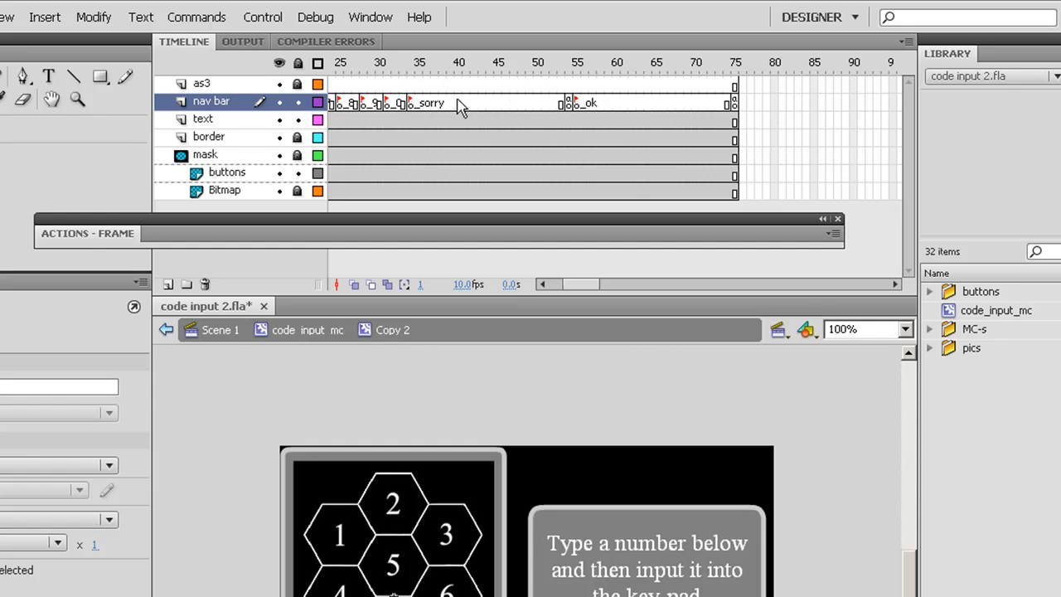
mouse_move(572, 107)
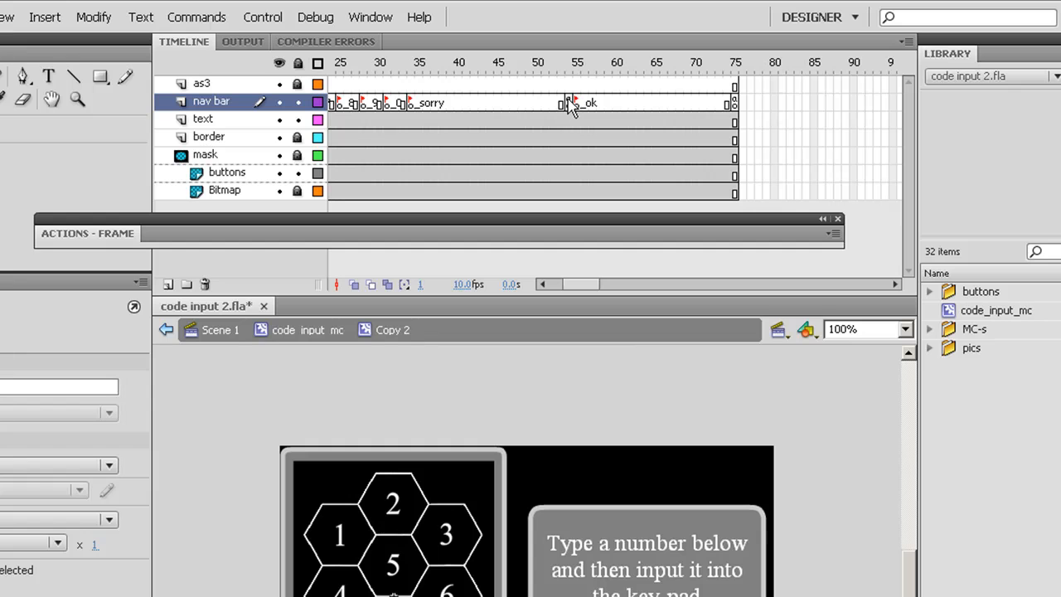
left_click(569, 62)
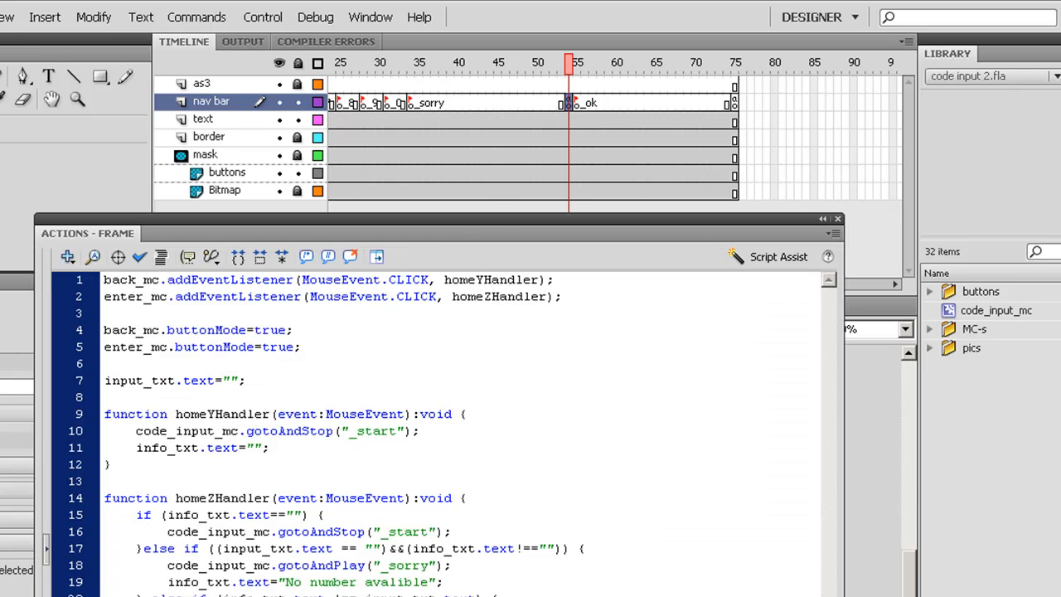
mouse_move(448, 133)
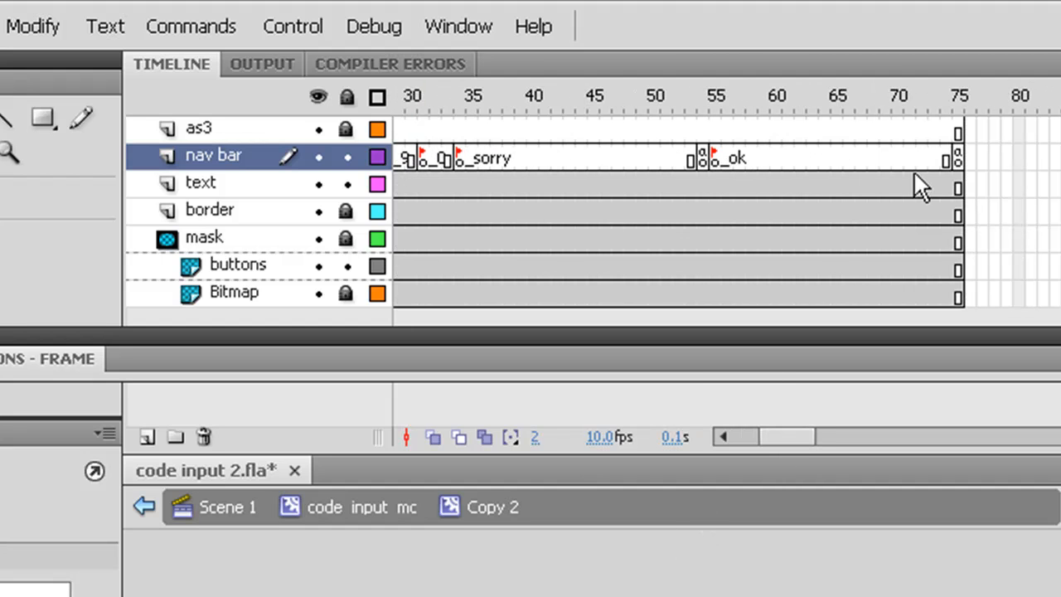
Select frame 75, the final keyframe of the nav bar layer.
left_click(960, 96)
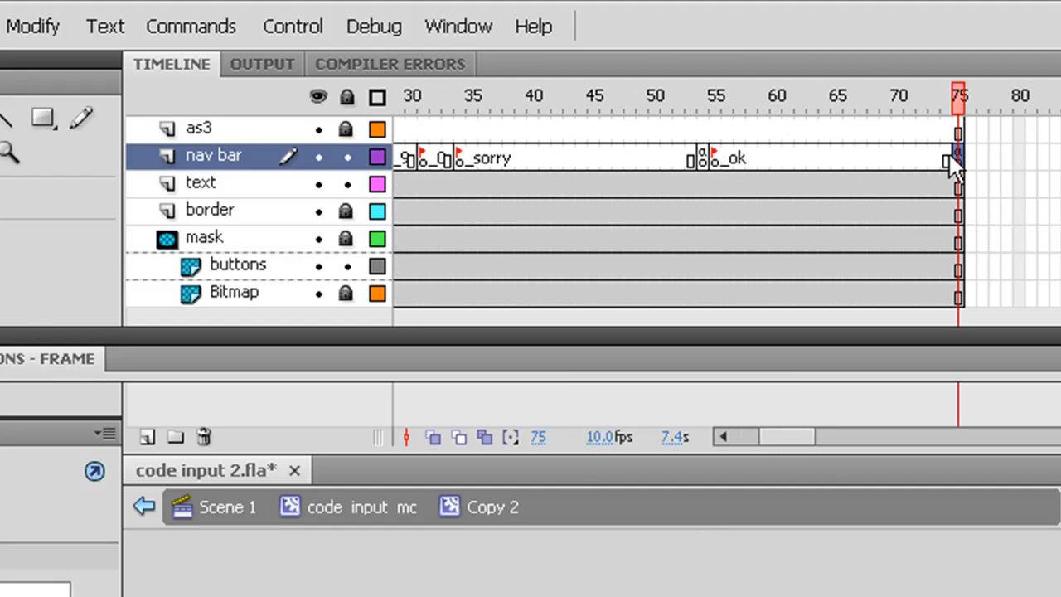
mouse_move(966, 174)
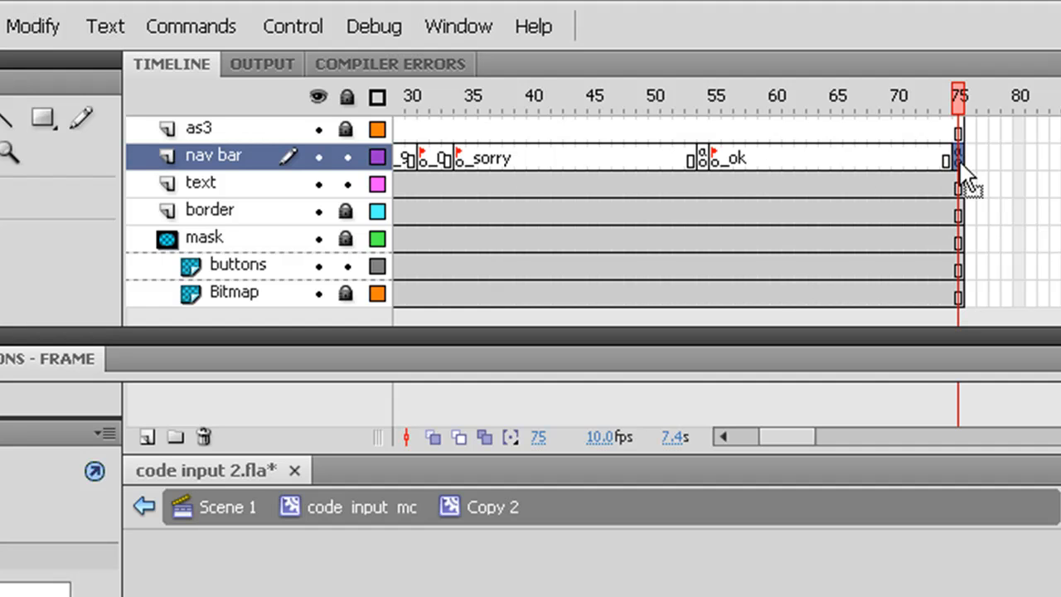